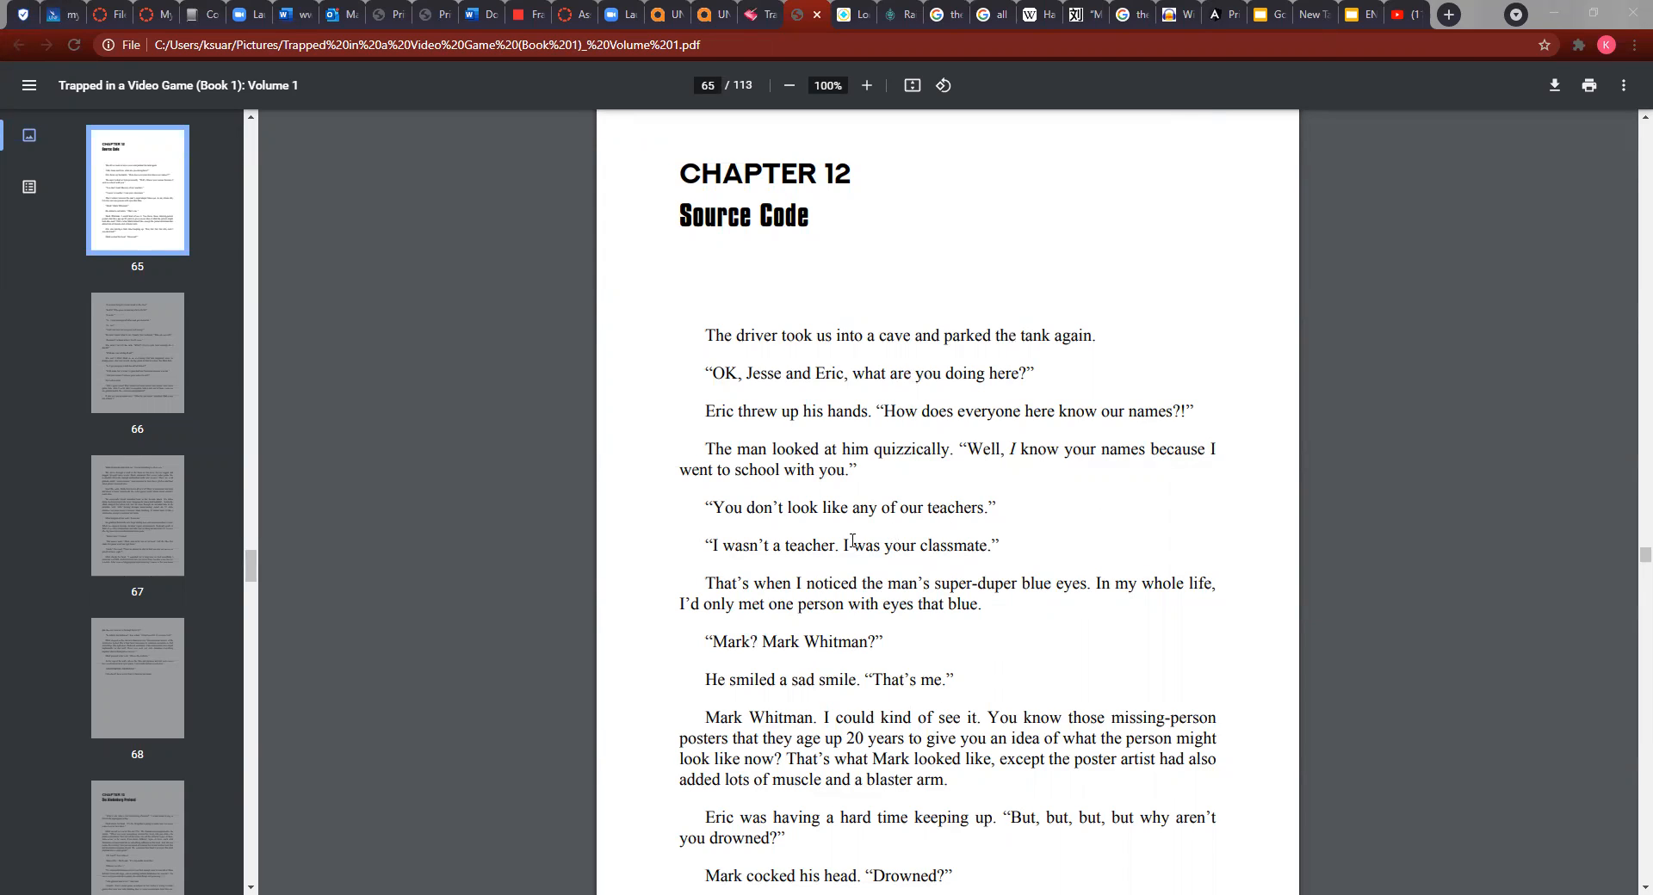
pyautogui.scroll(-3)
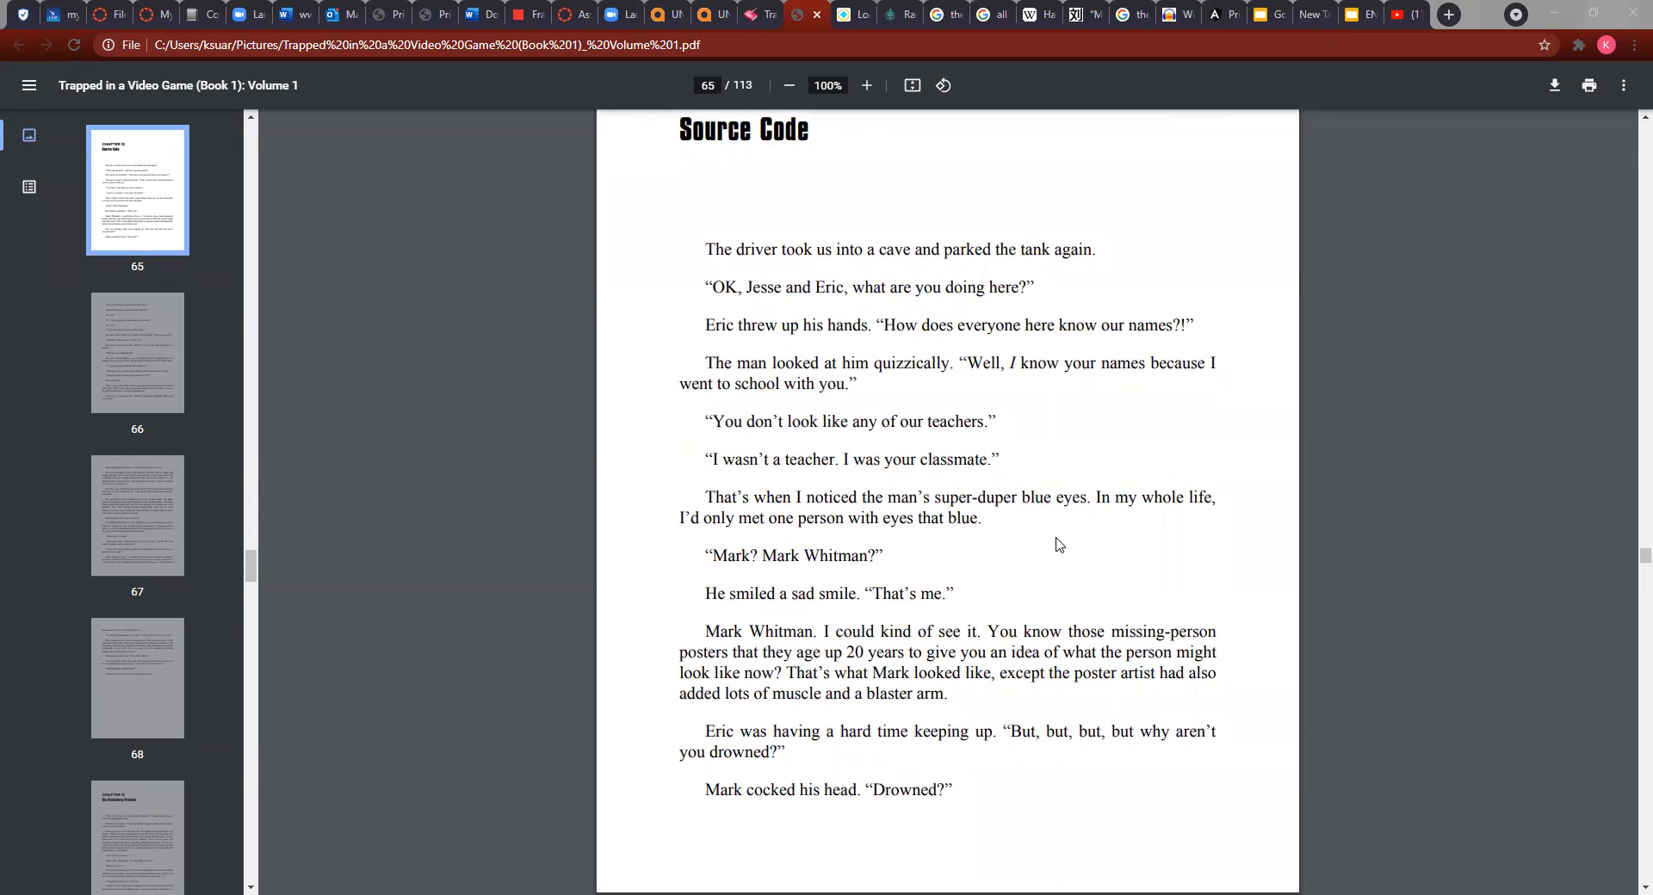
pyautogui.scroll(-3)
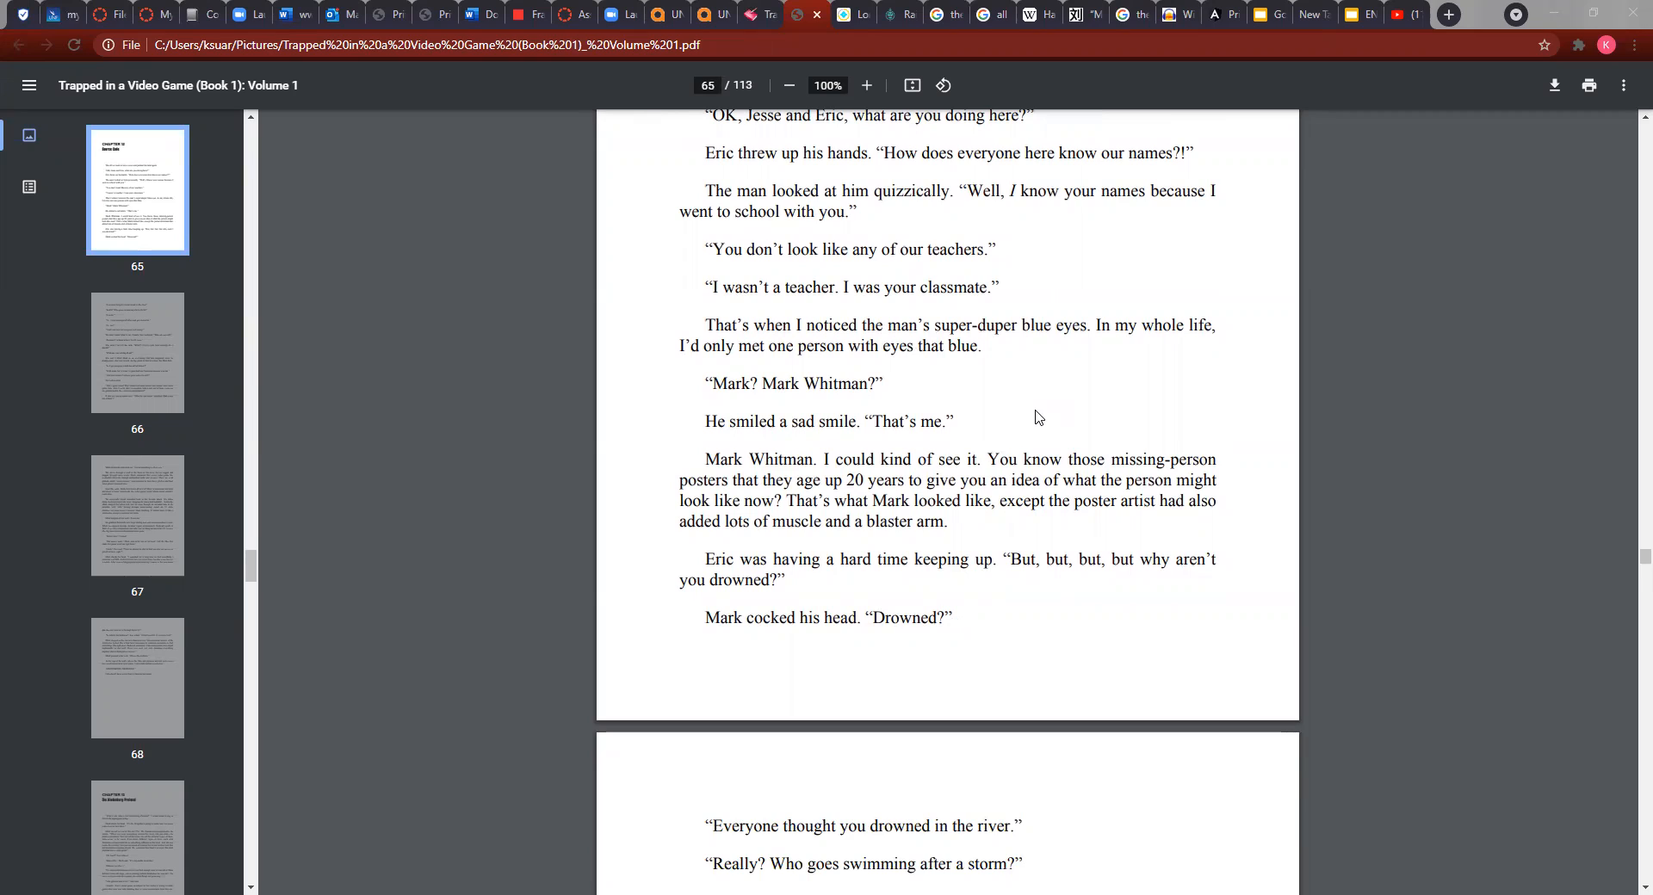
pyautogui.moveTo(1029, 437)
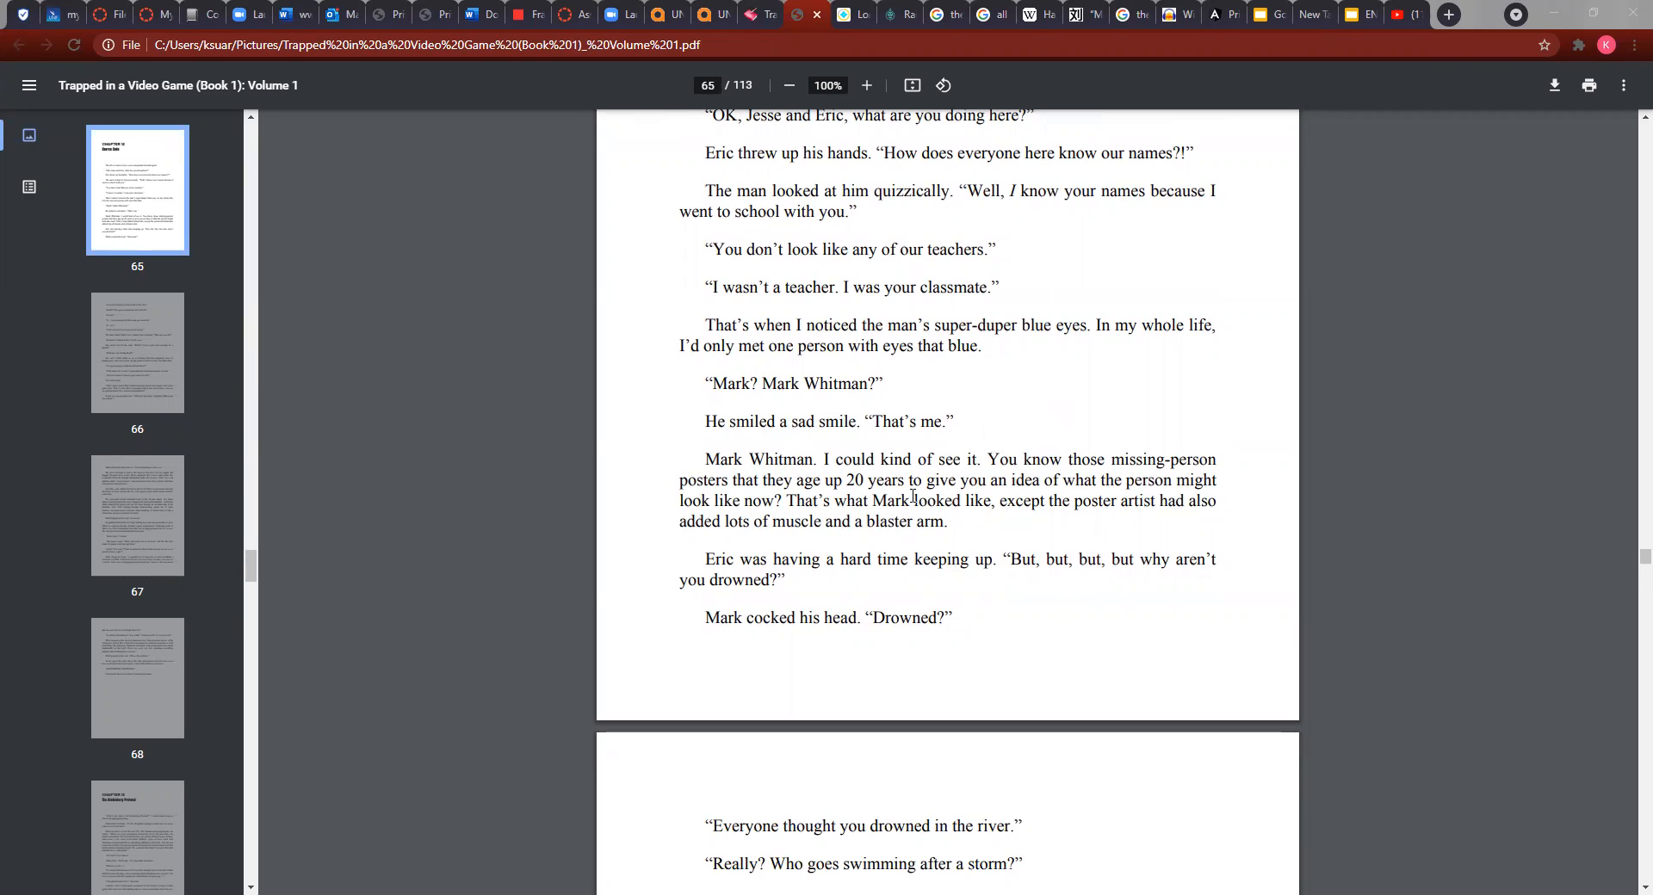
pyautogui.moveTo(985, 504)
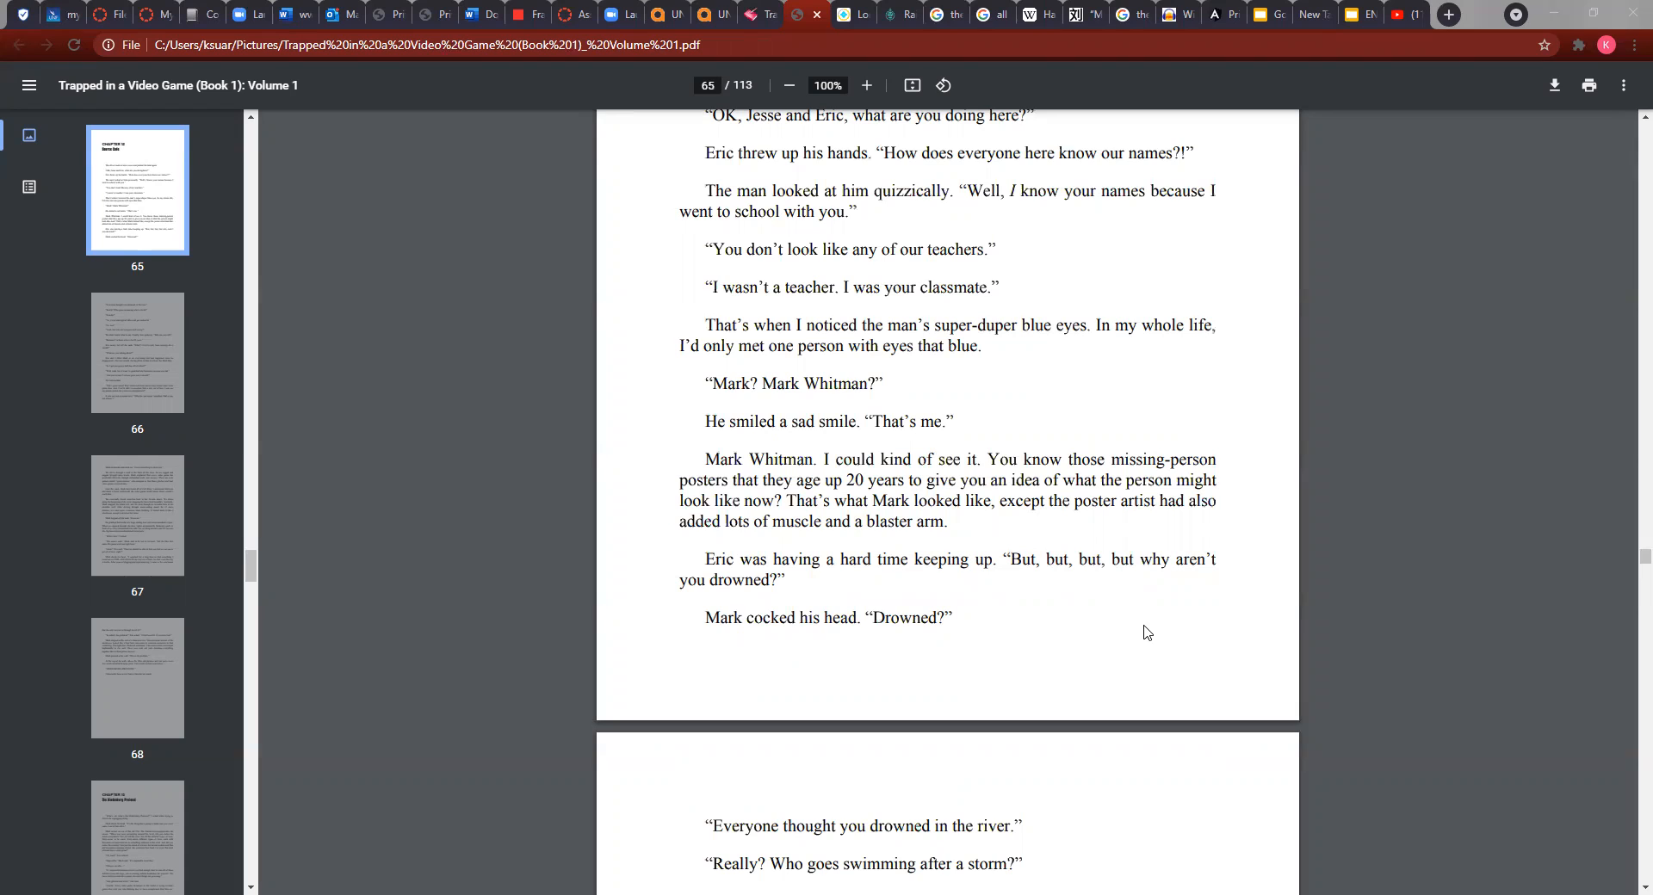
pyautogui.moveTo(793, 646)
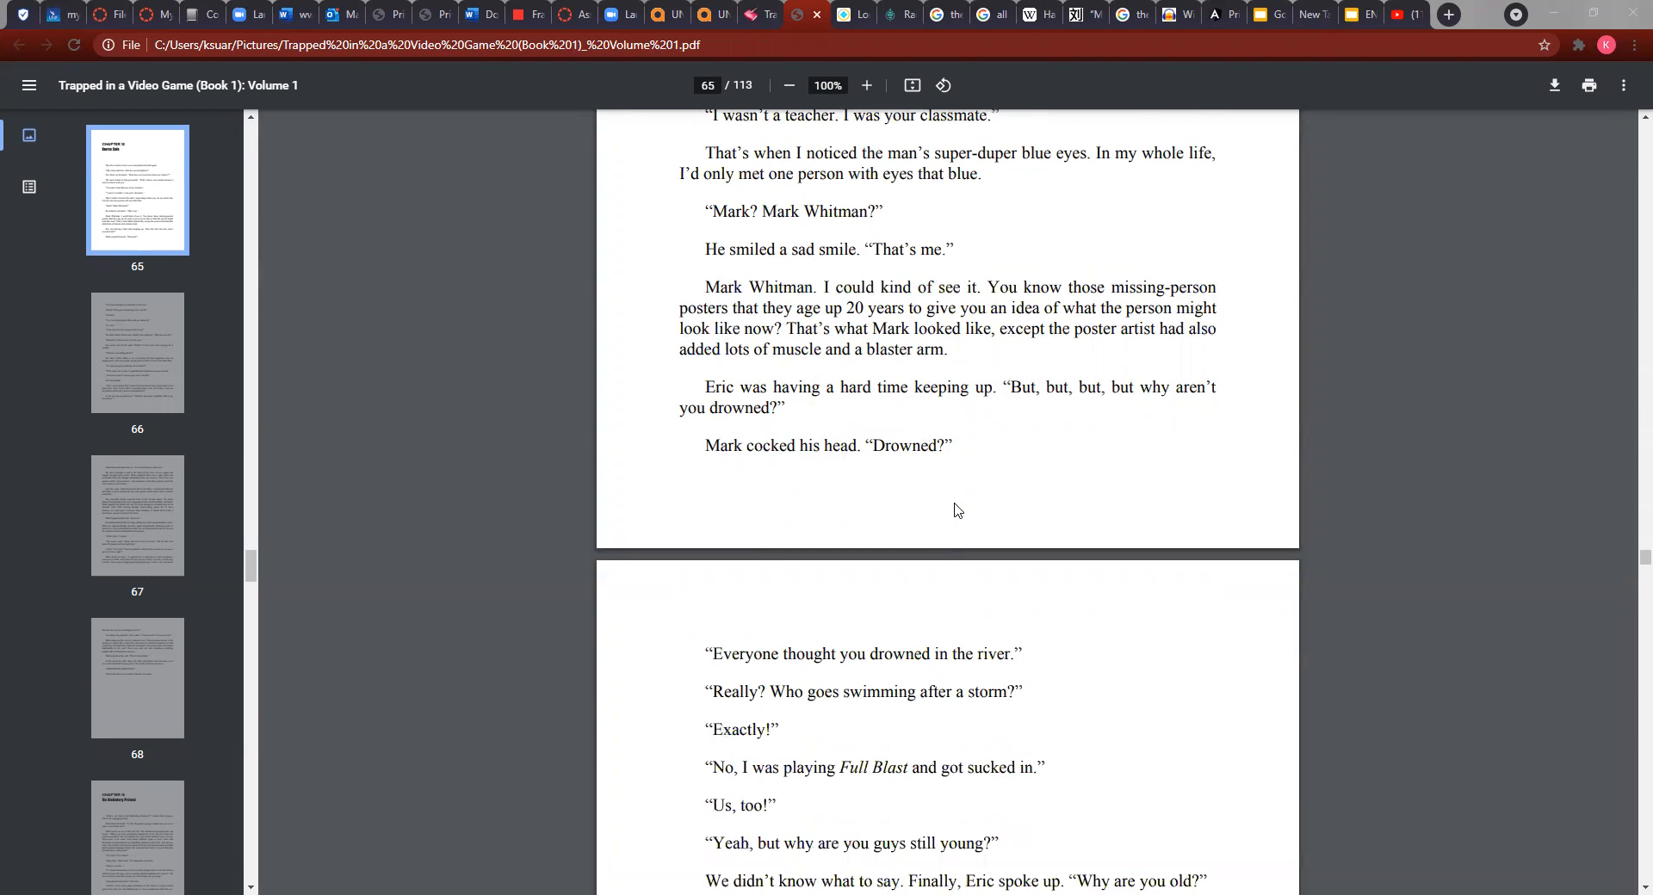
pyautogui.scroll(-3)
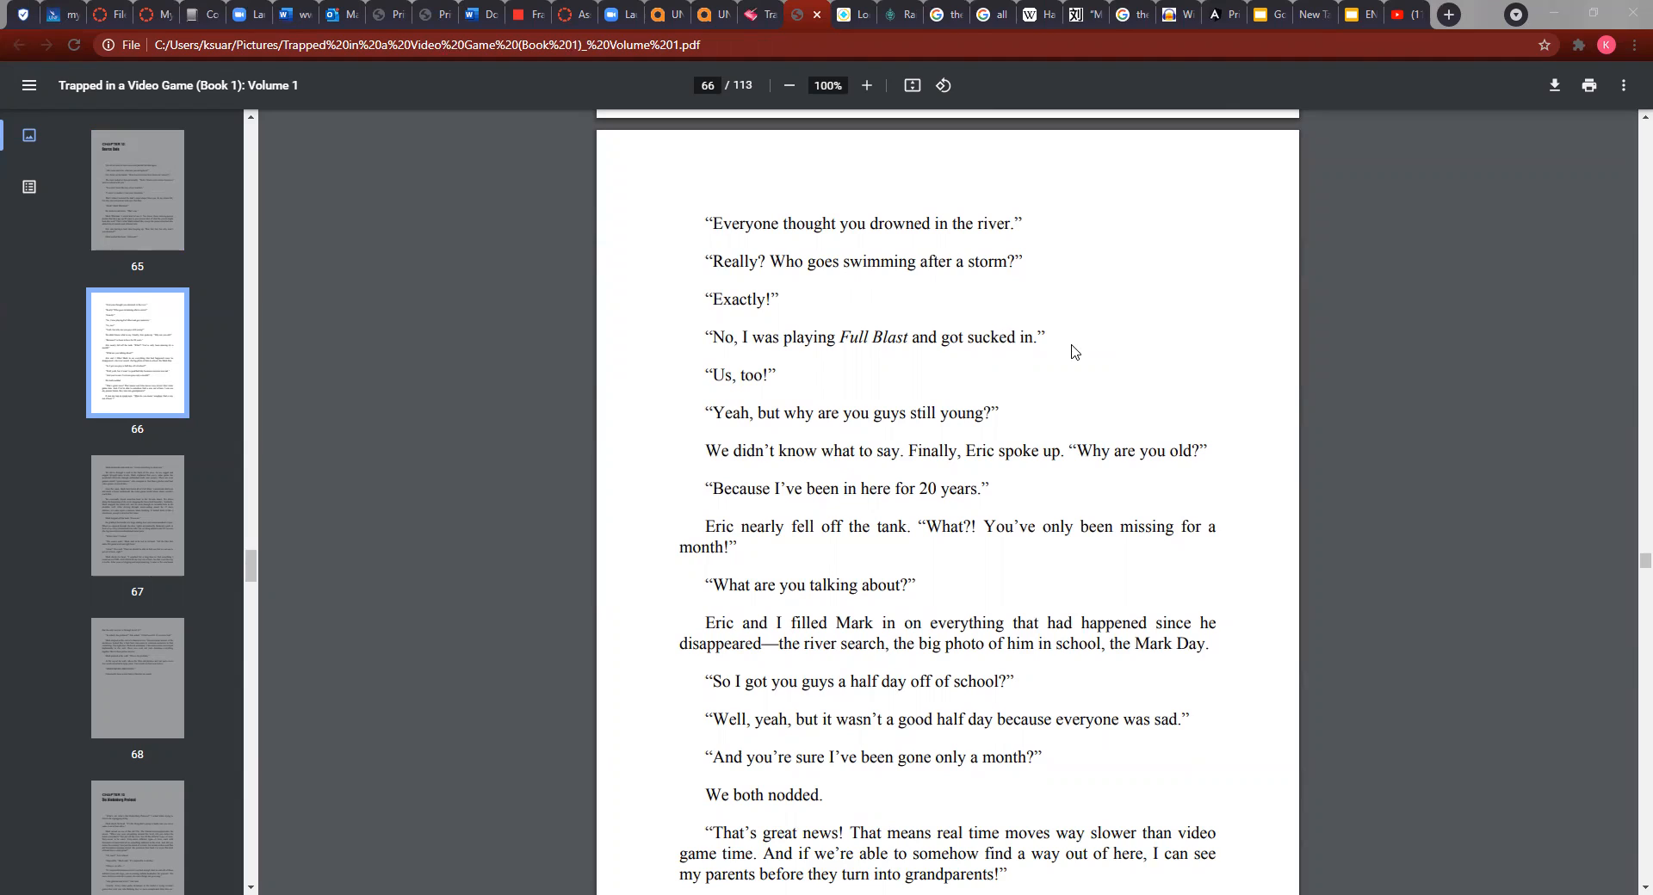
pyautogui.moveTo(783, 412)
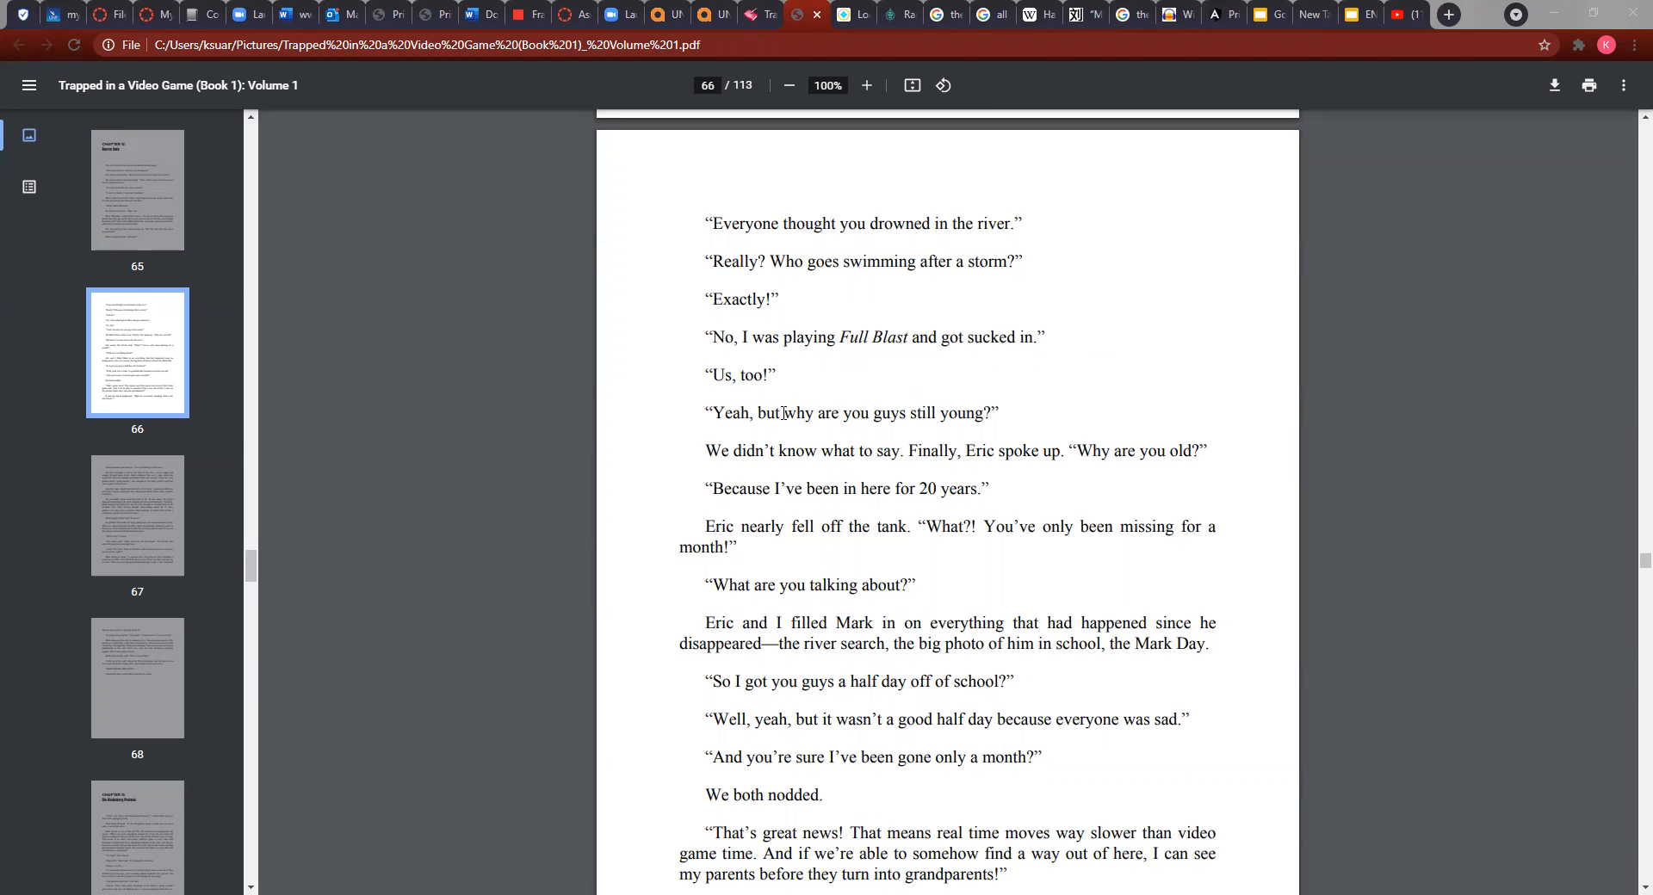
pyautogui.moveTo(1021, 418)
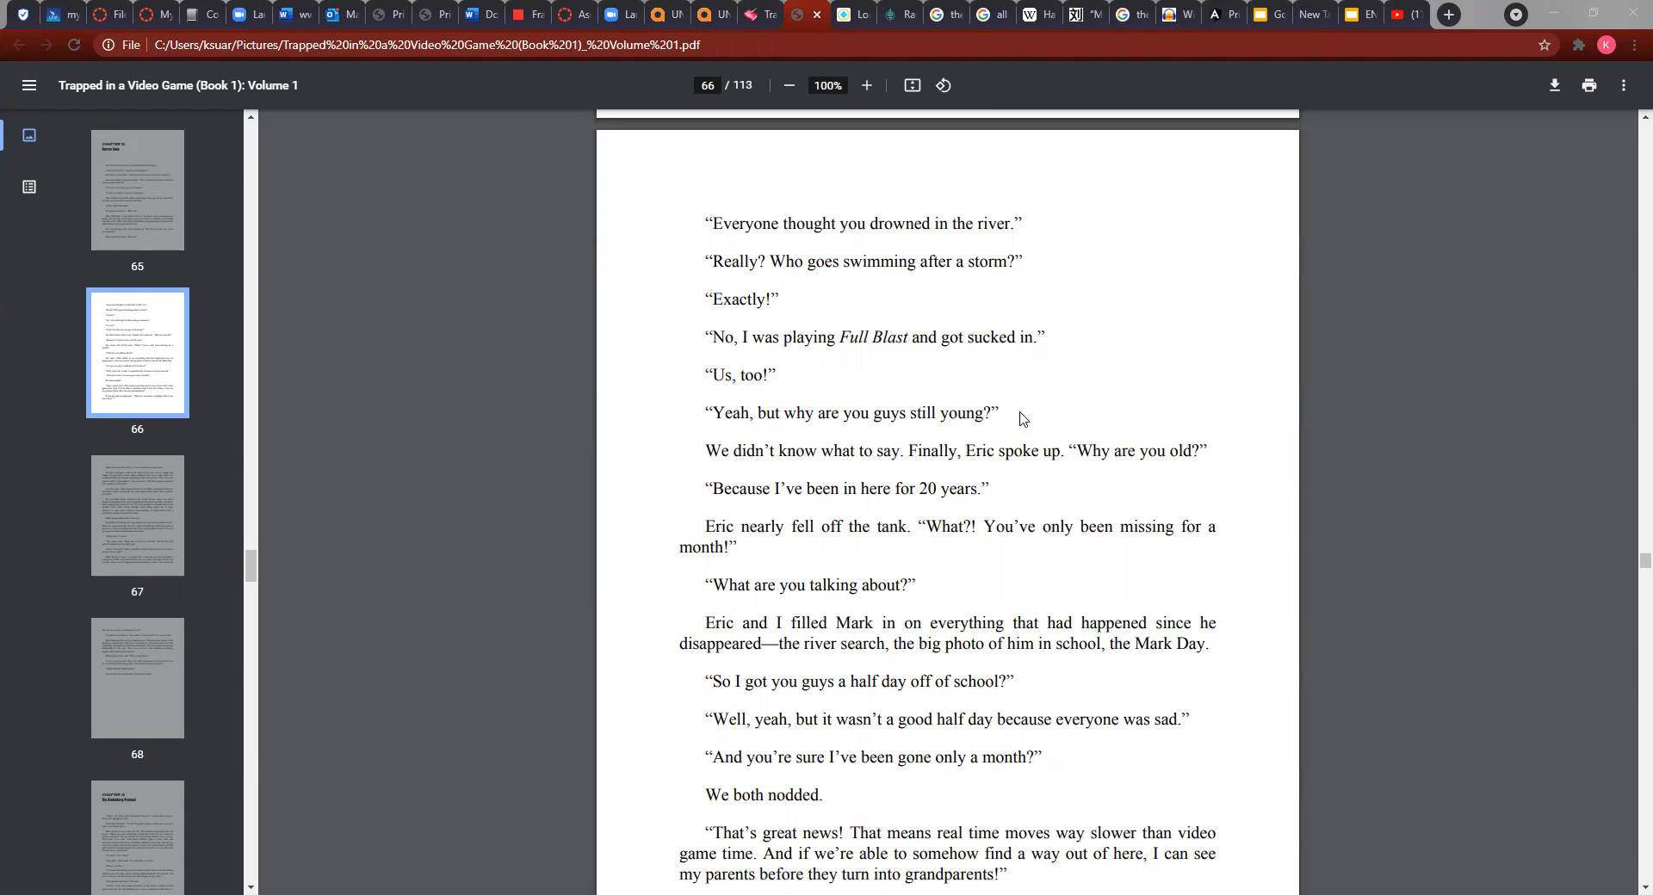
pyautogui.scroll(-3)
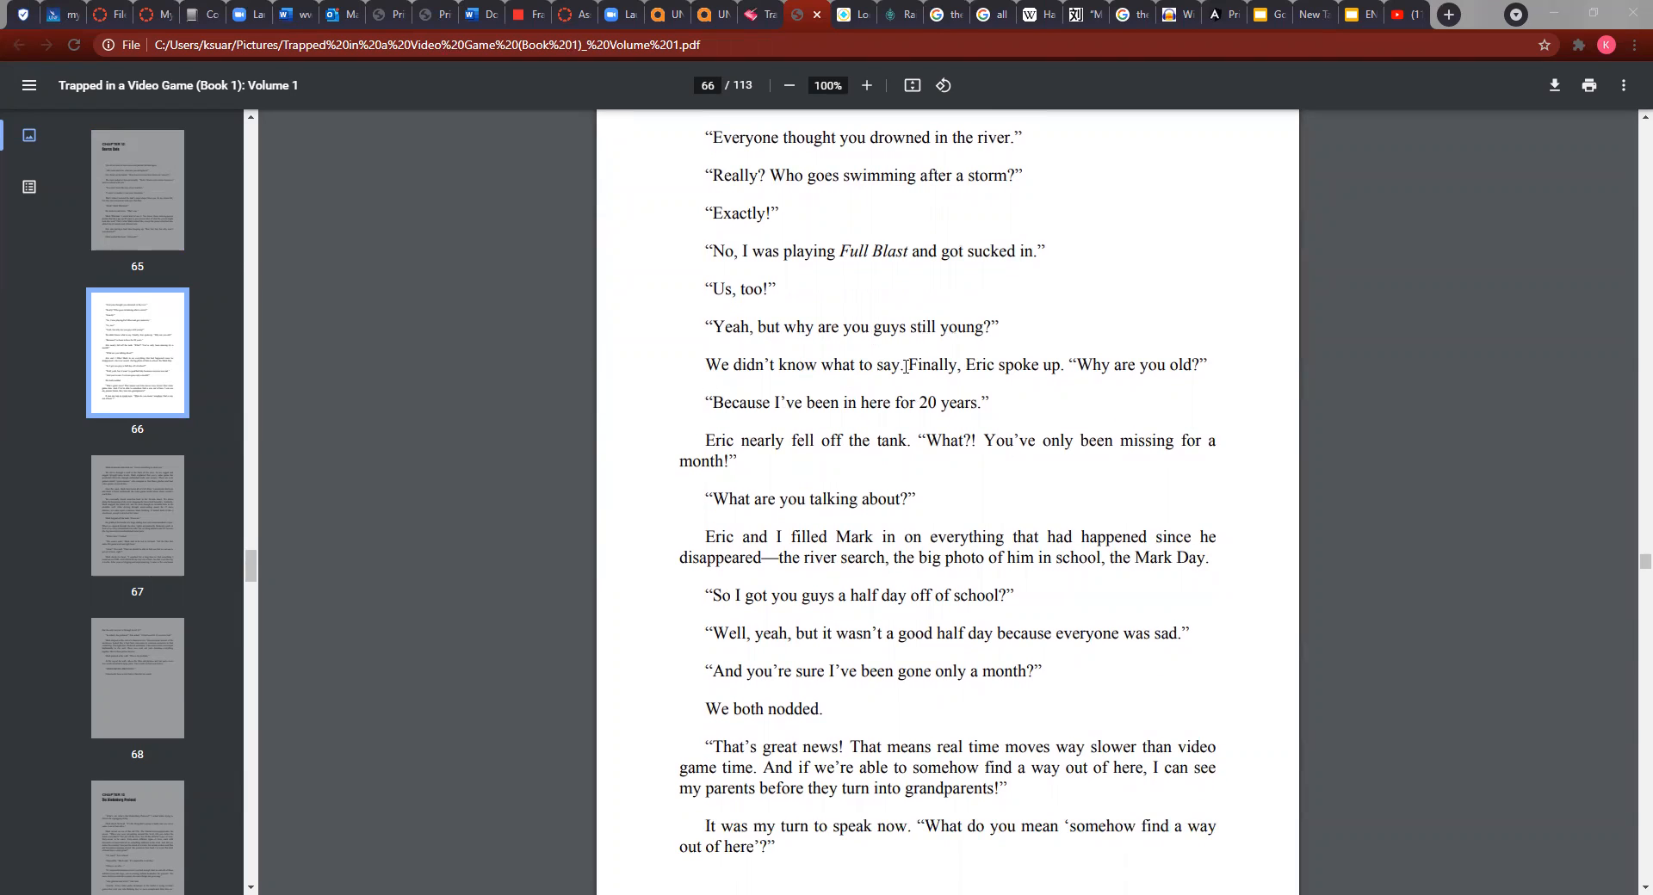
pyautogui.moveTo(1062, 375)
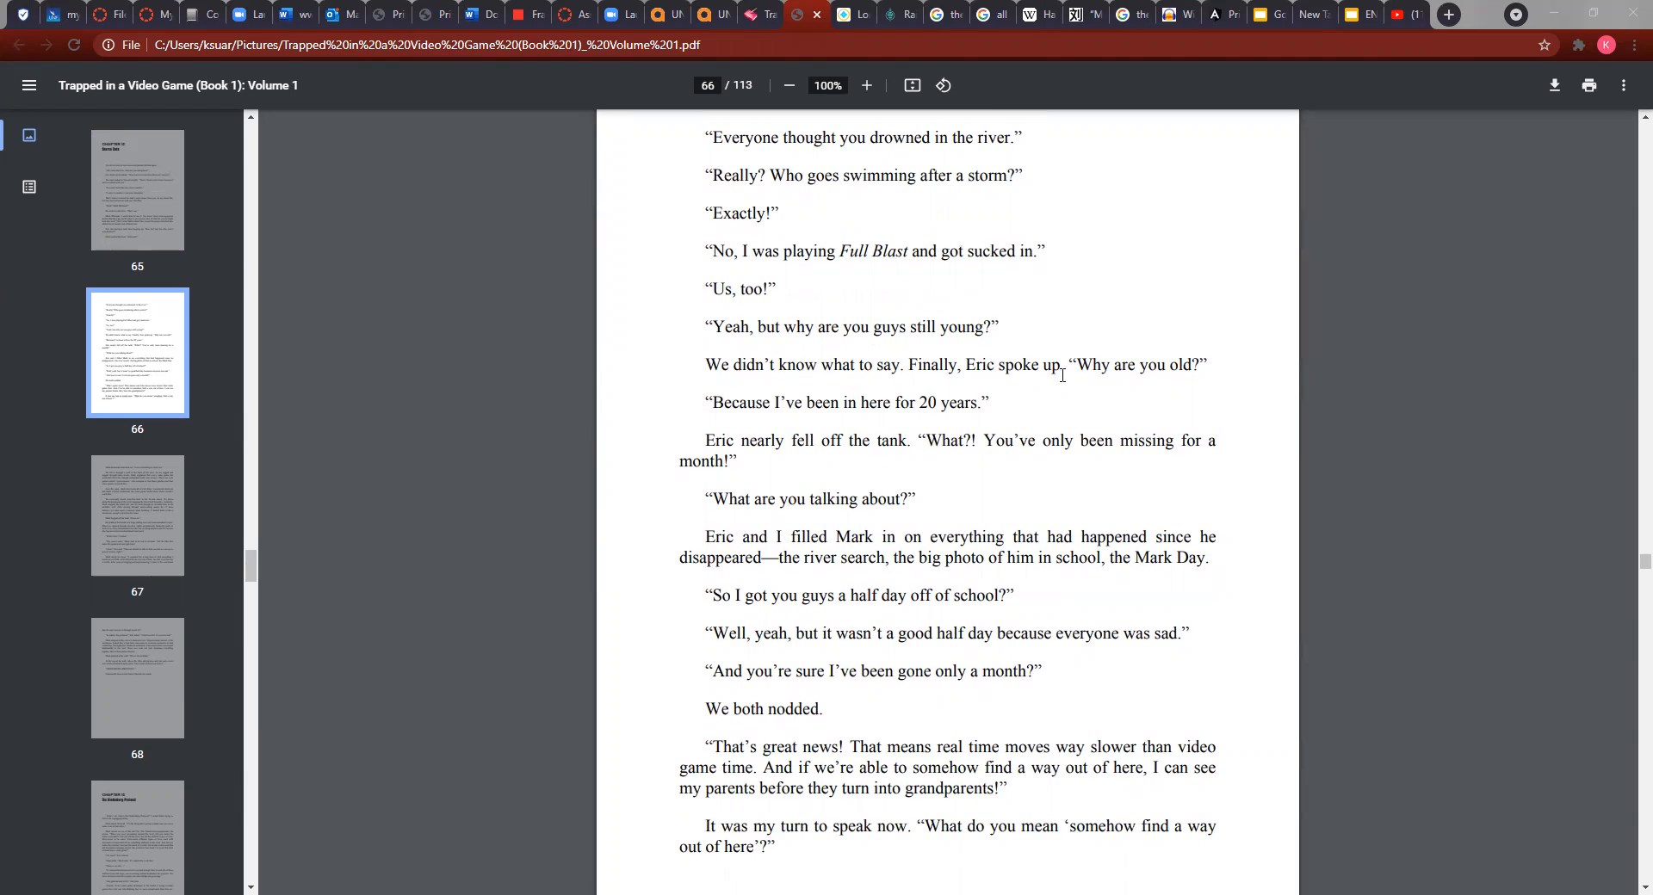
pyautogui.scroll(-3)
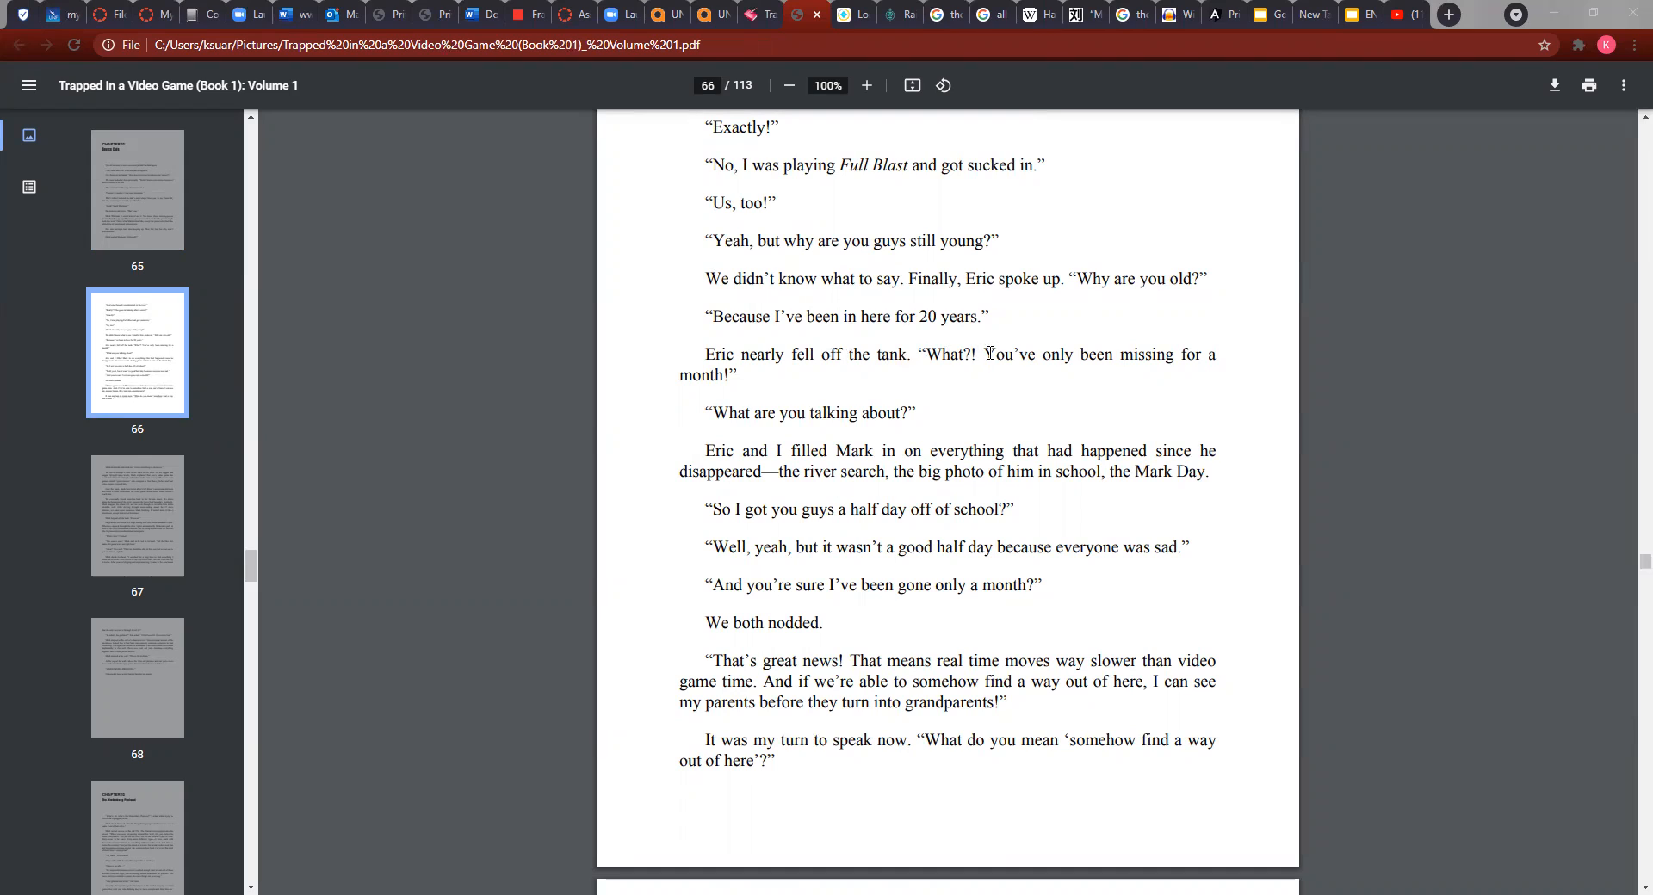
pyautogui.moveTo(975, 357)
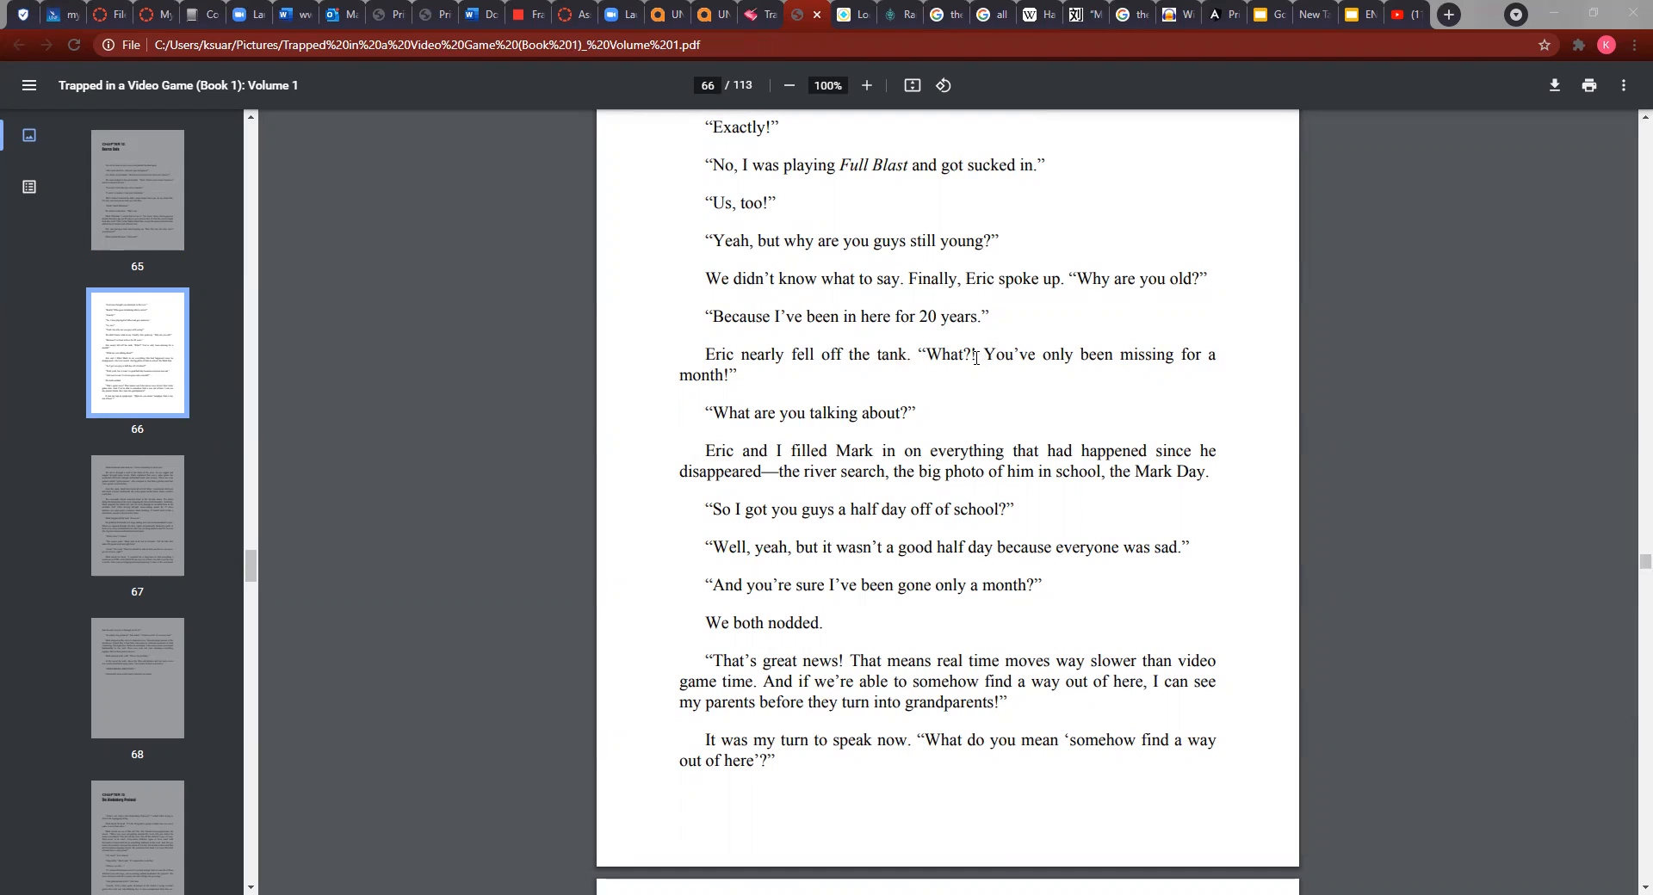
pyautogui.moveTo(928, 420)
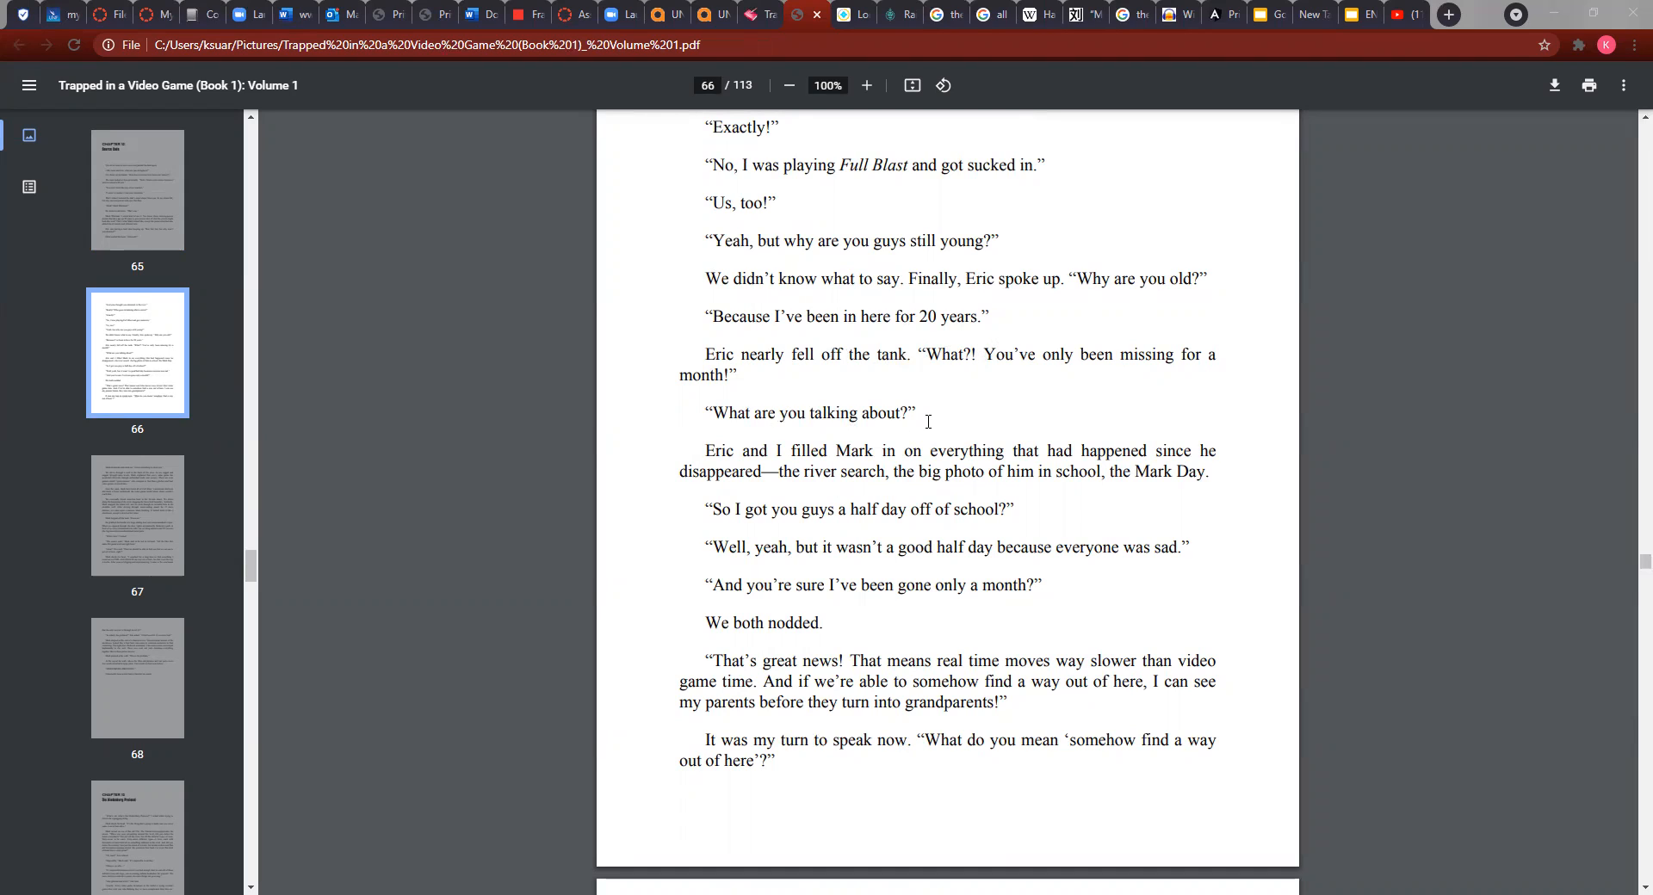
pyautogui.moveTo(869, 458)
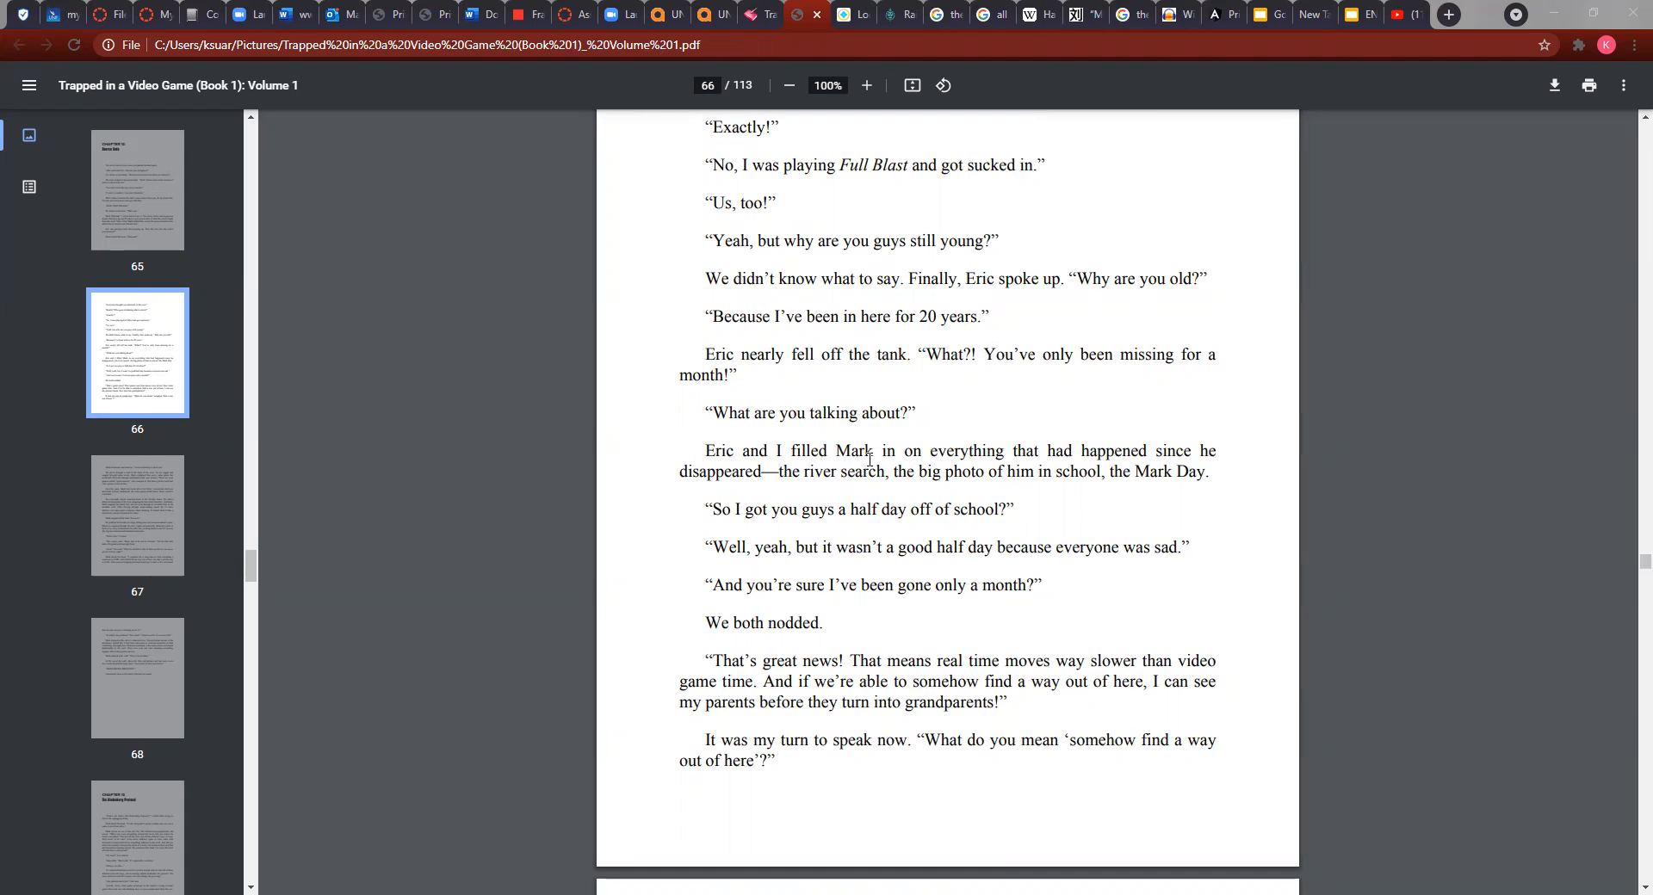
pyautogui.moveTo(835, 487)
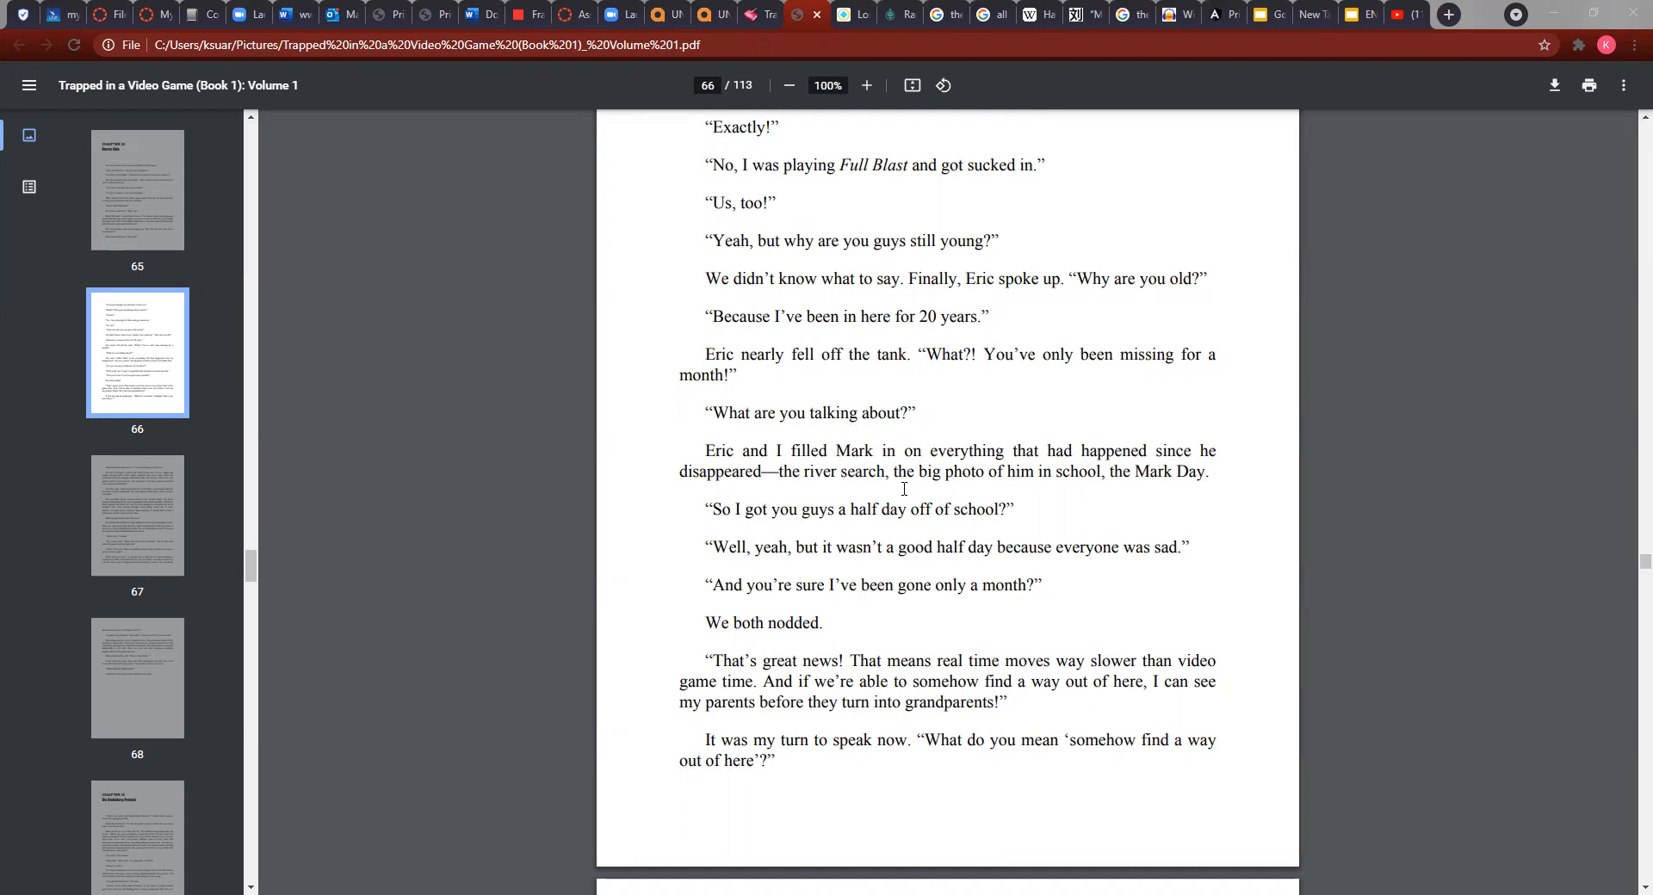
pyautogui.moveTo(942, 480)
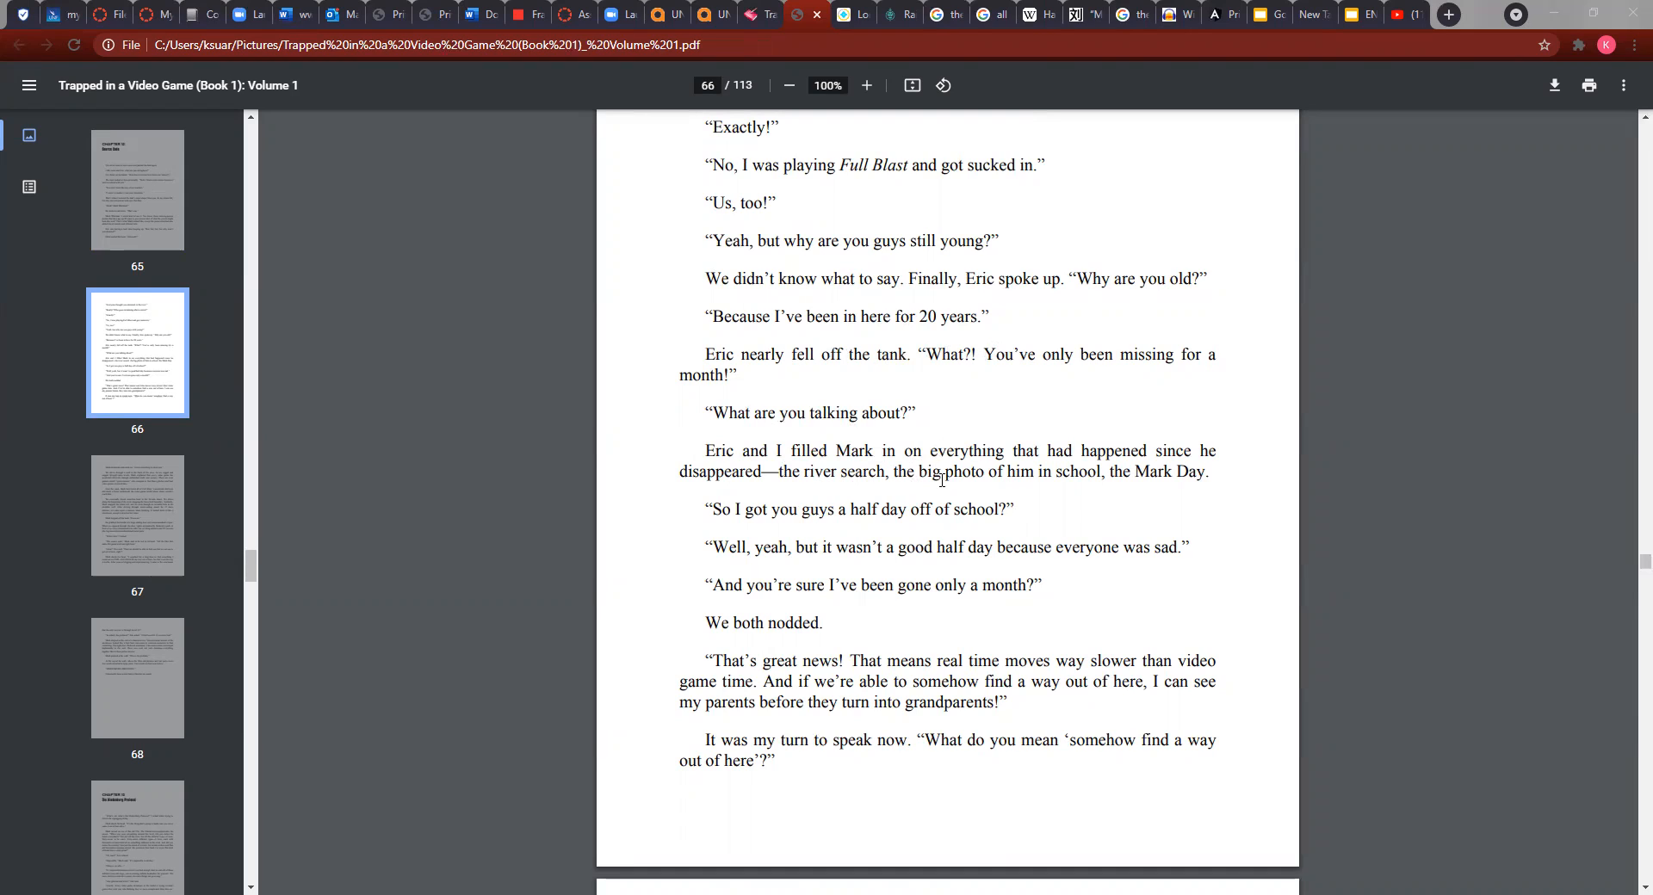
pyautogui.scroll(-3)
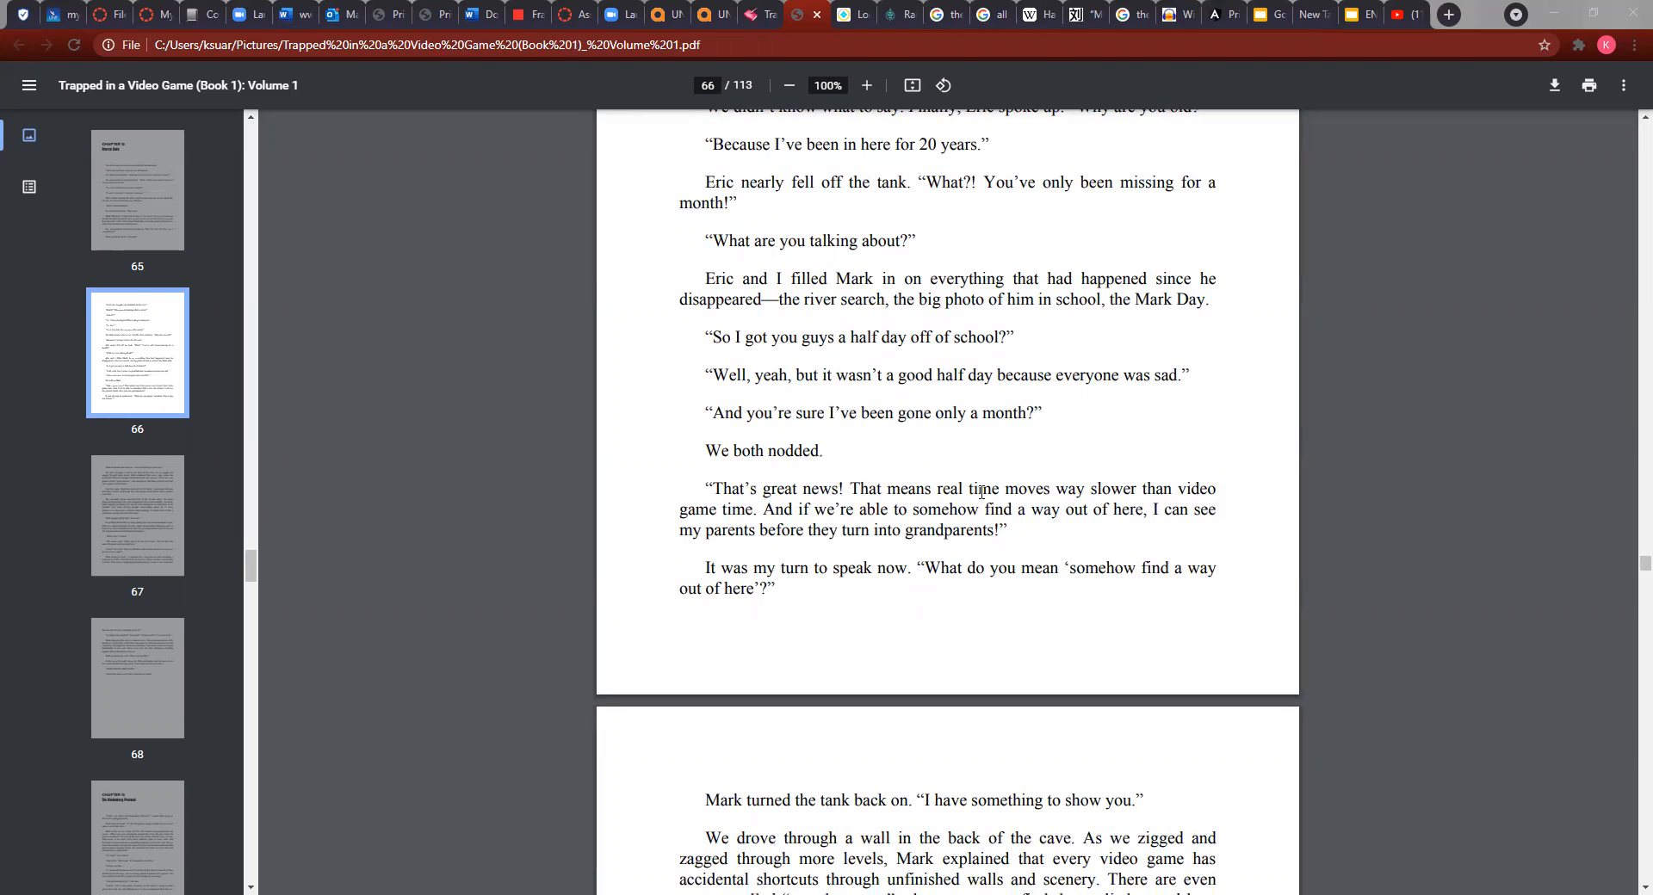
pyautogui.moveTo(830, 518)
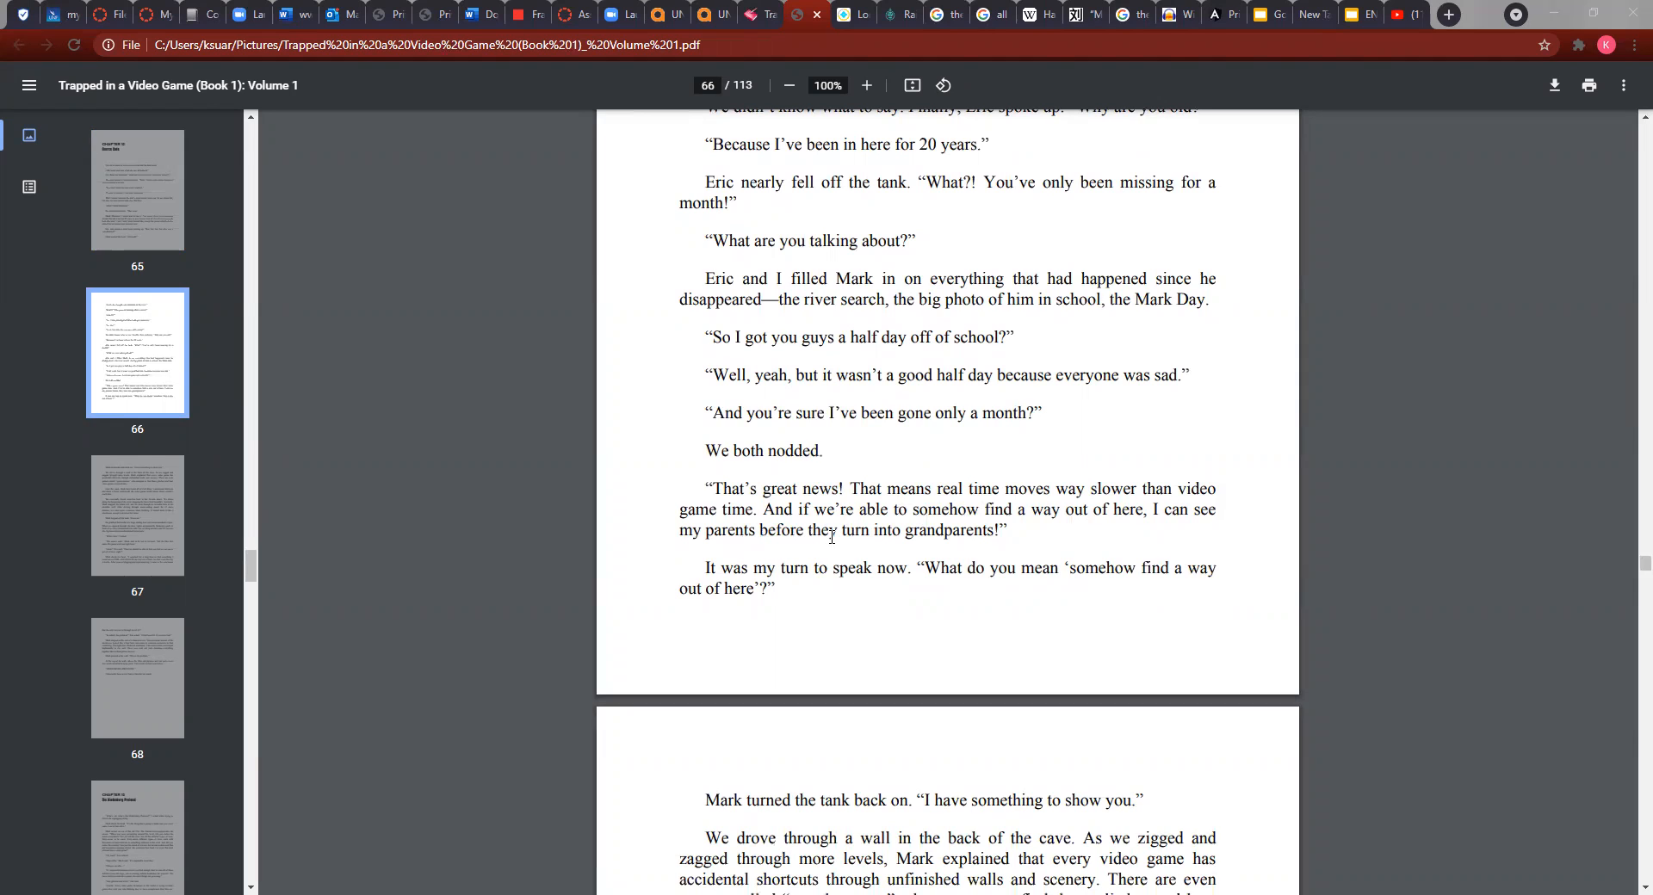
pyautogui.moveTo(845, 537)
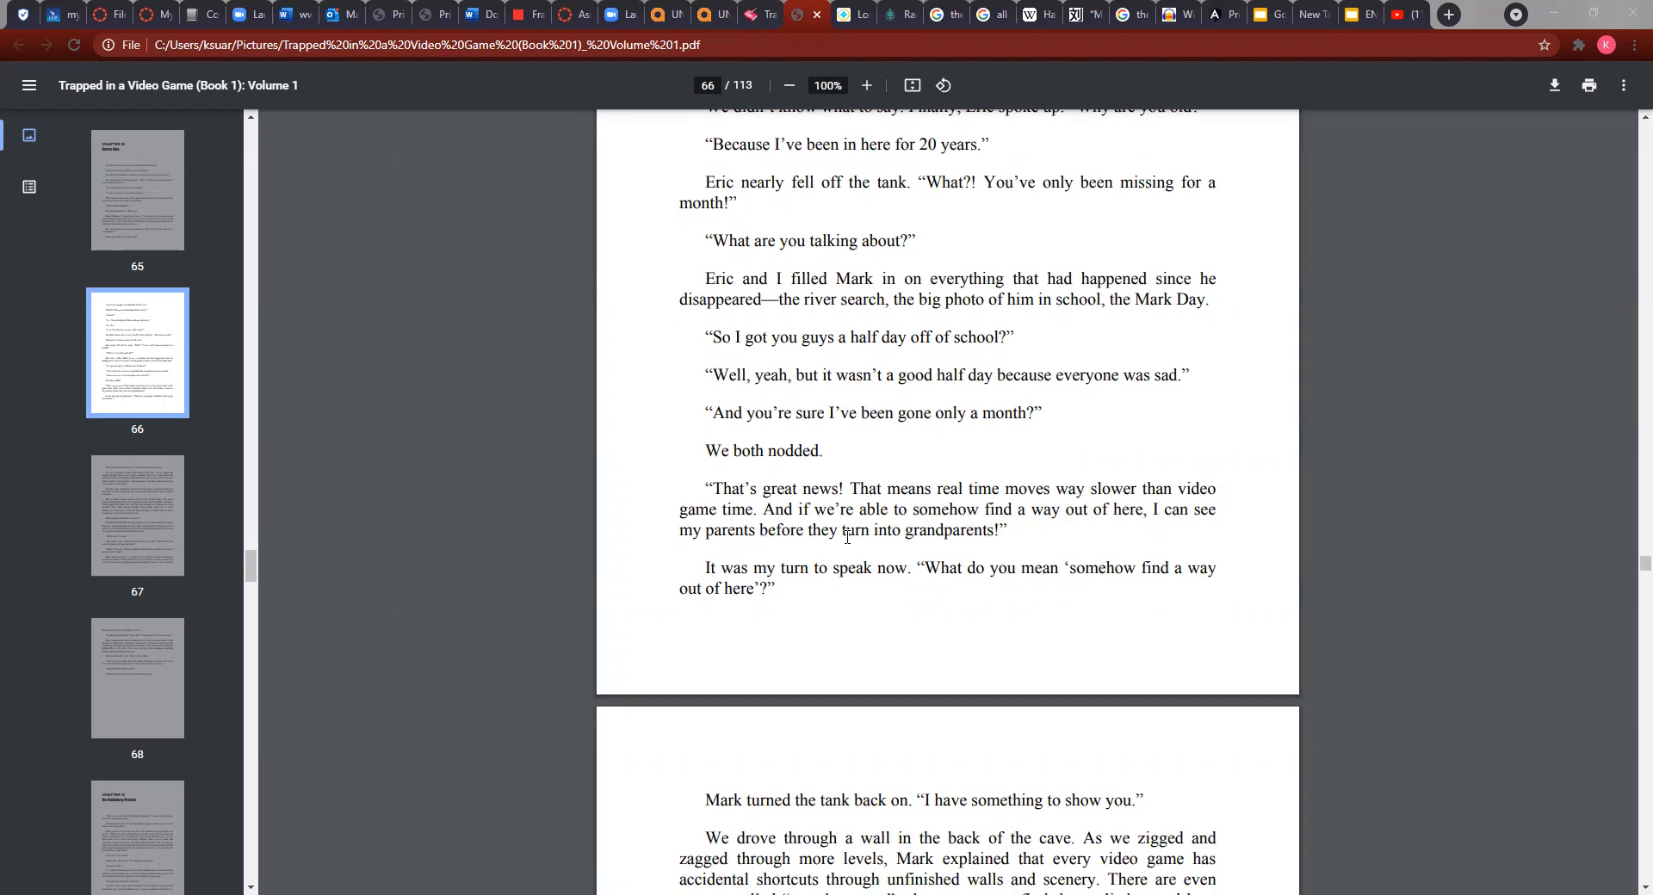
pyautogui.scroll(-3)
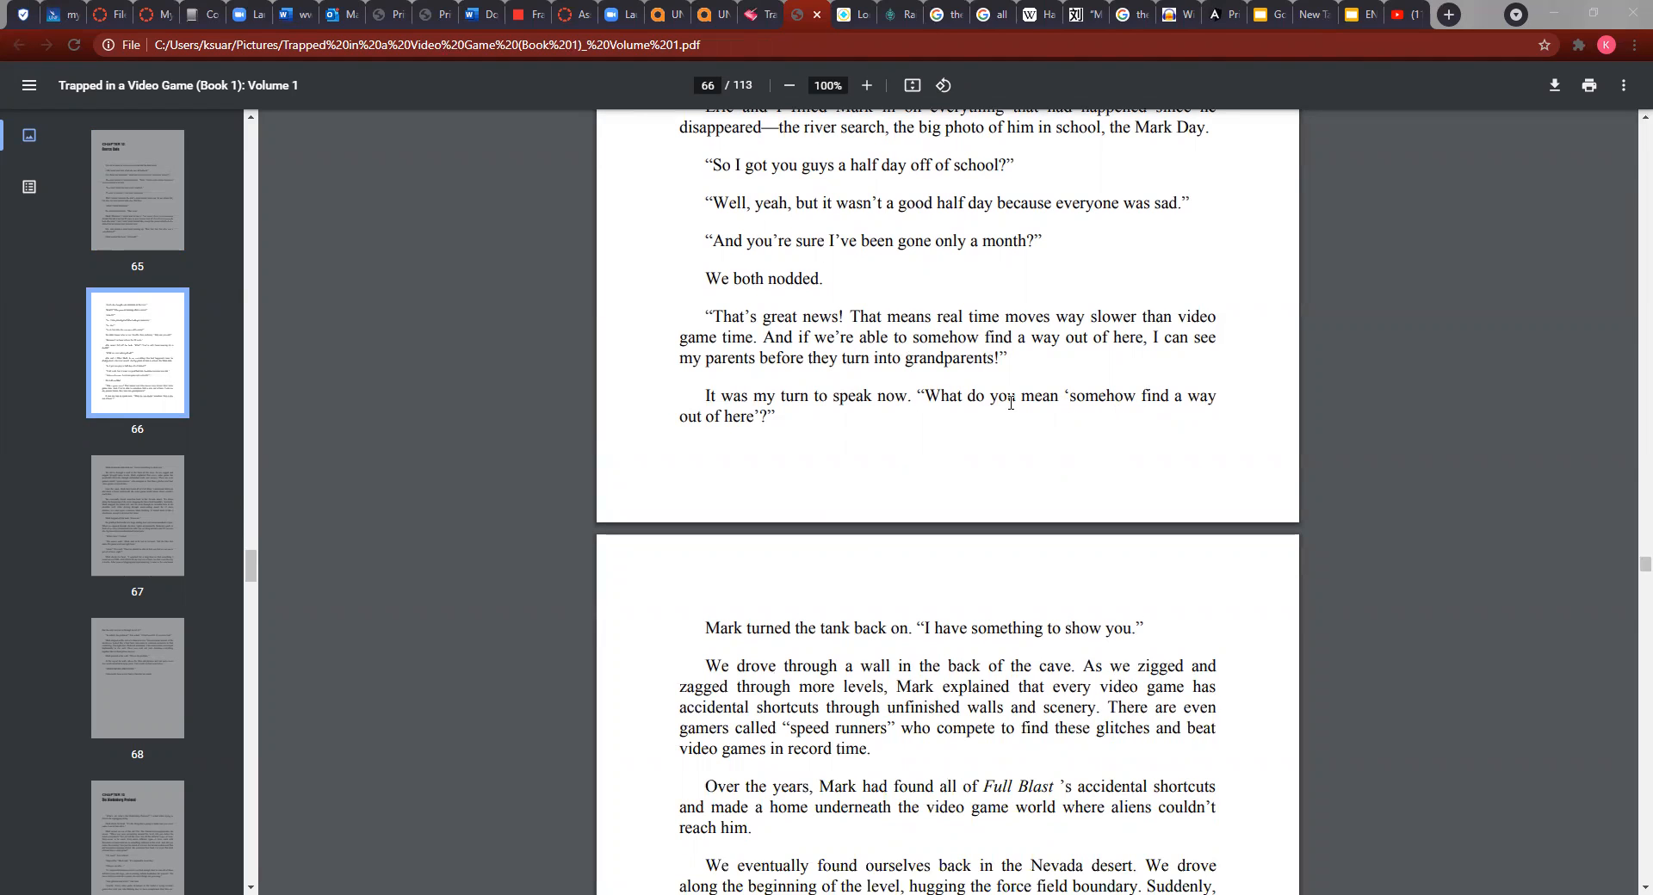
pyautogui.scroll(-3)
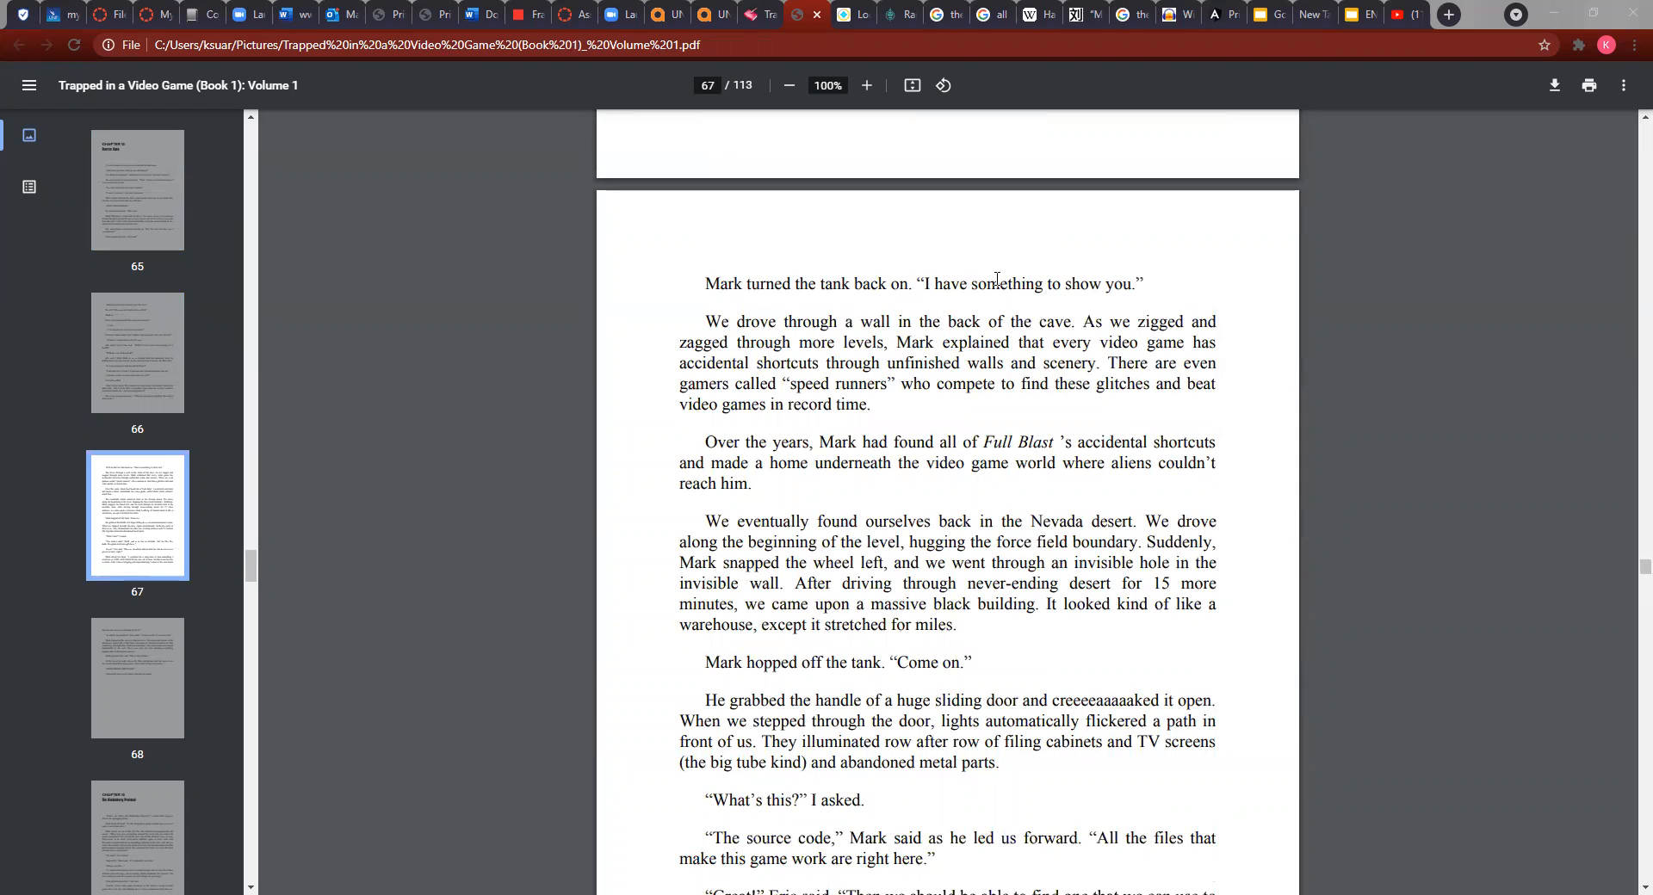
pyautogui.scroll(-3)
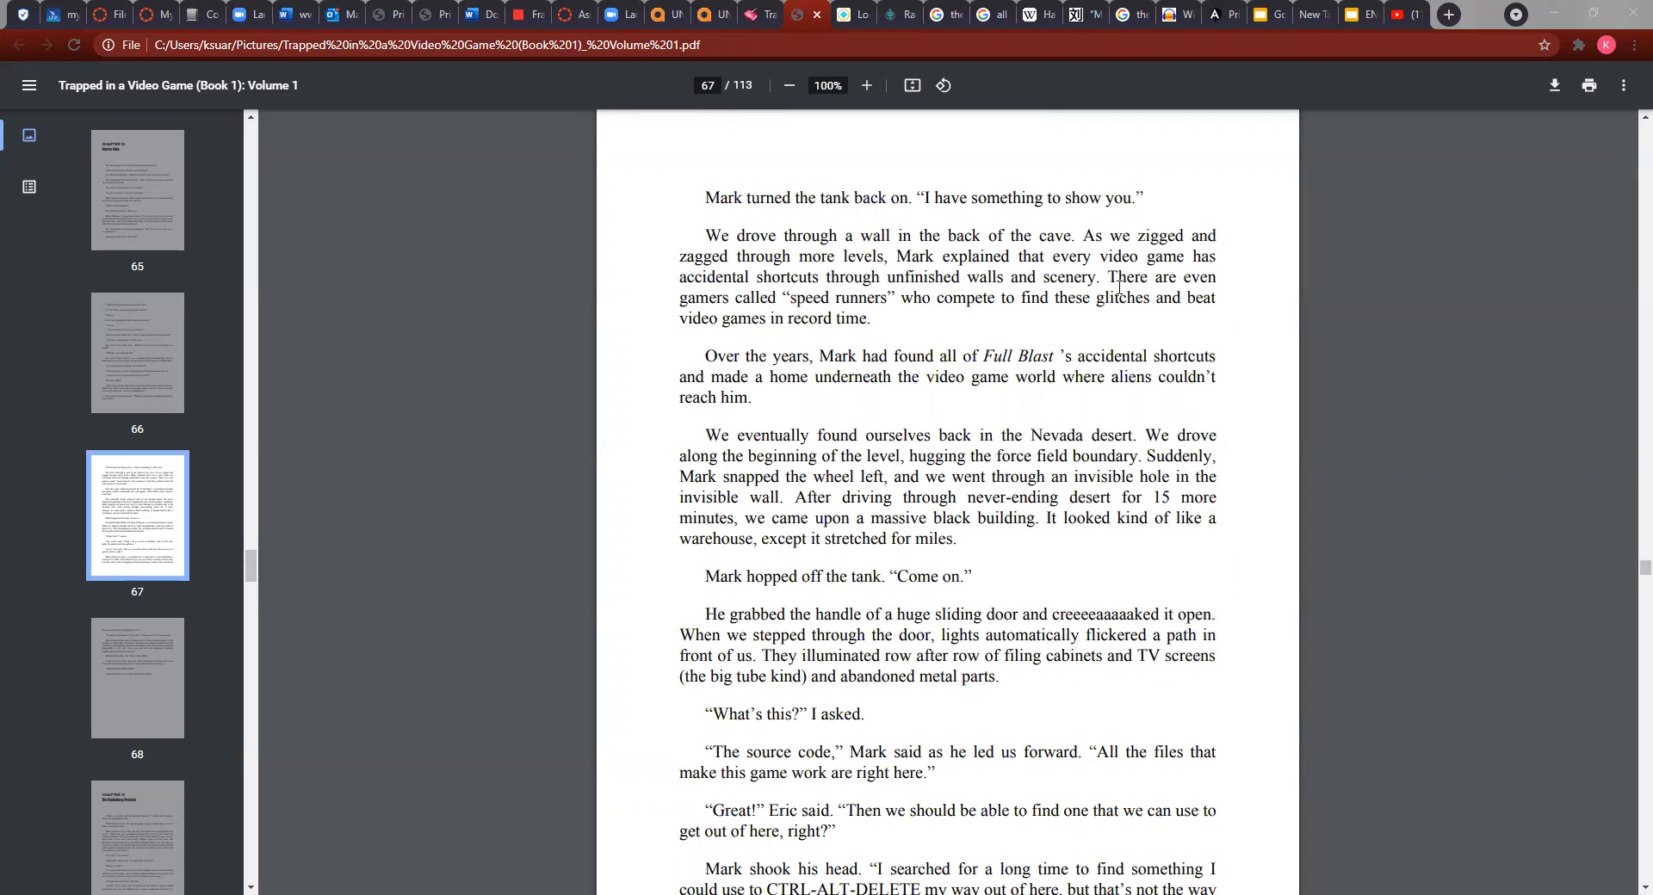
pyautogui.moveTo(989, 298)
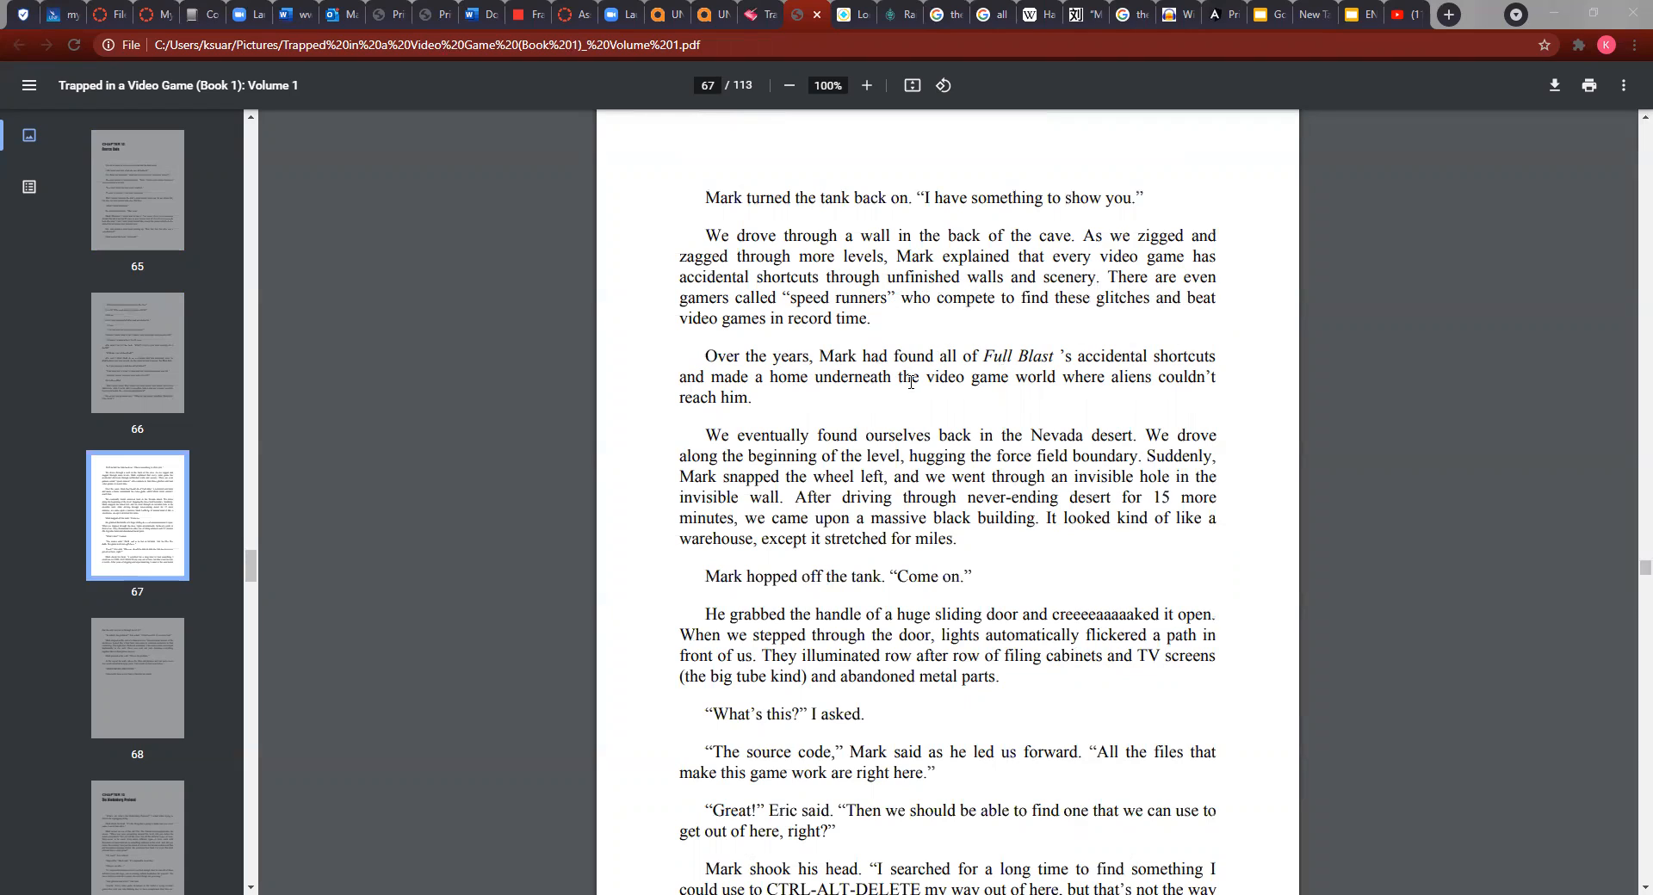
pyautogui.moveTo(739, 396)
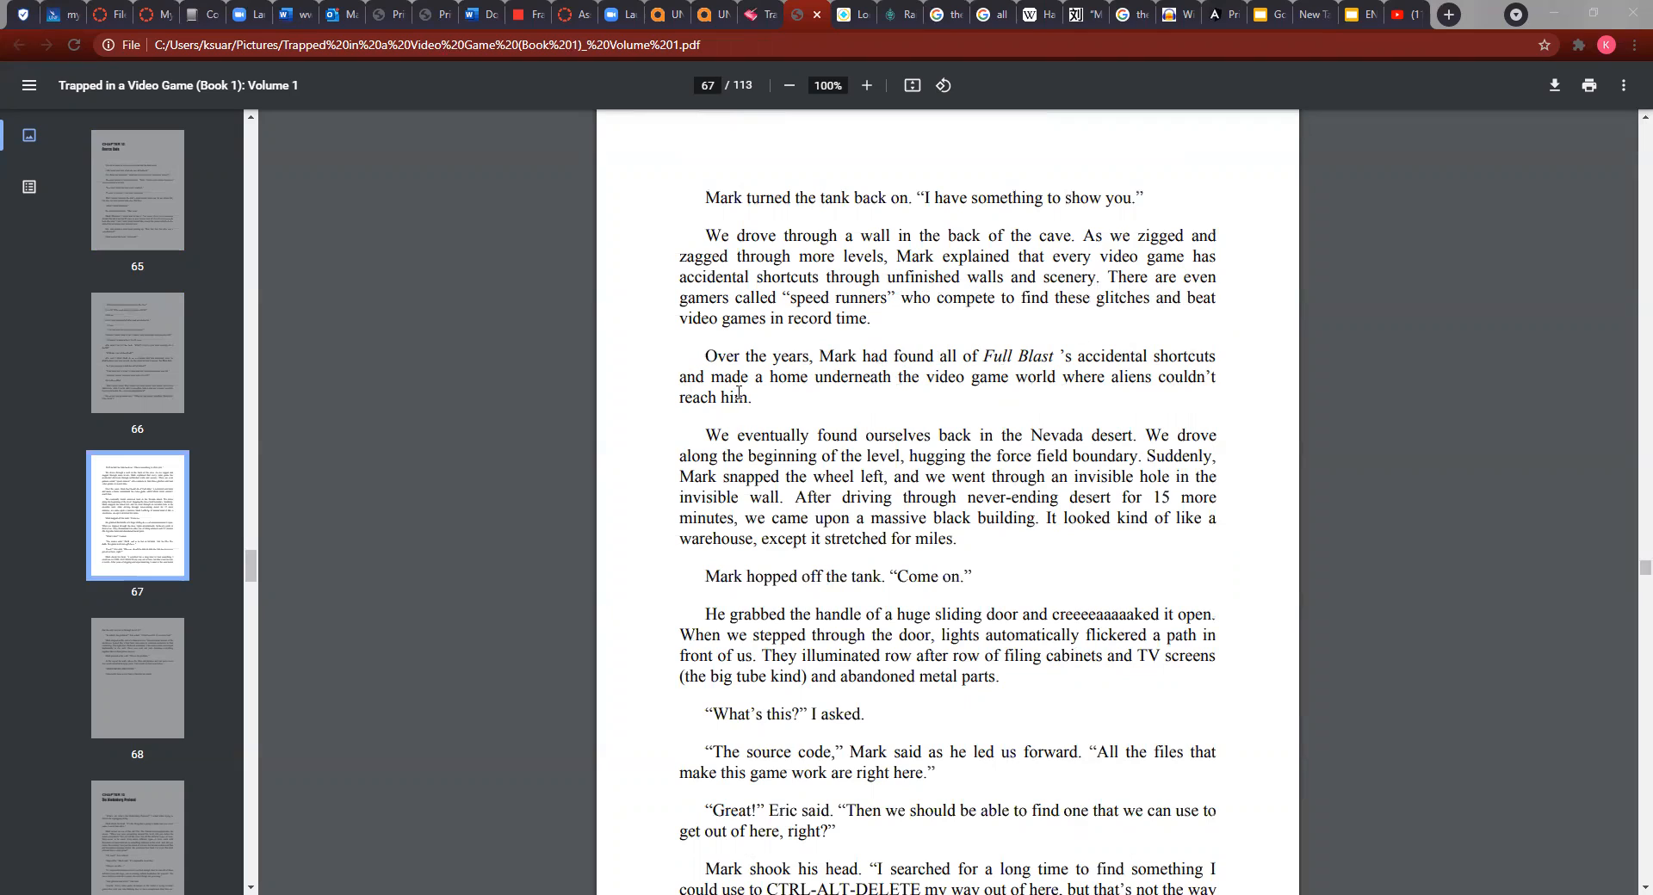
pyautogui.moveTo(862, 413)
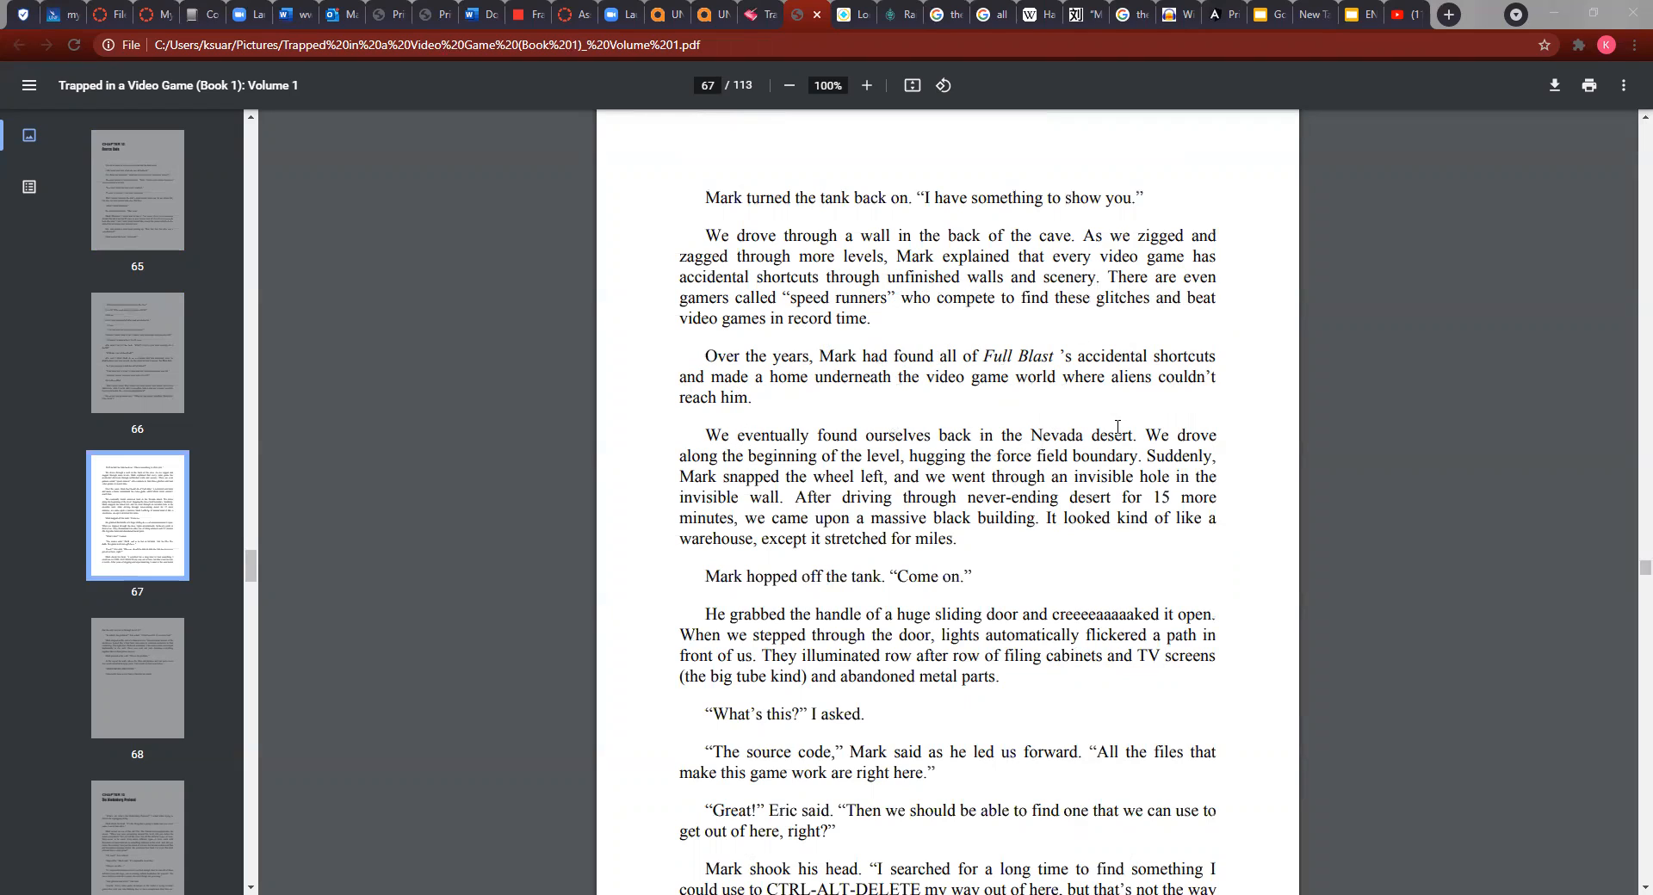
pyautogui.moveTo(749, 455)
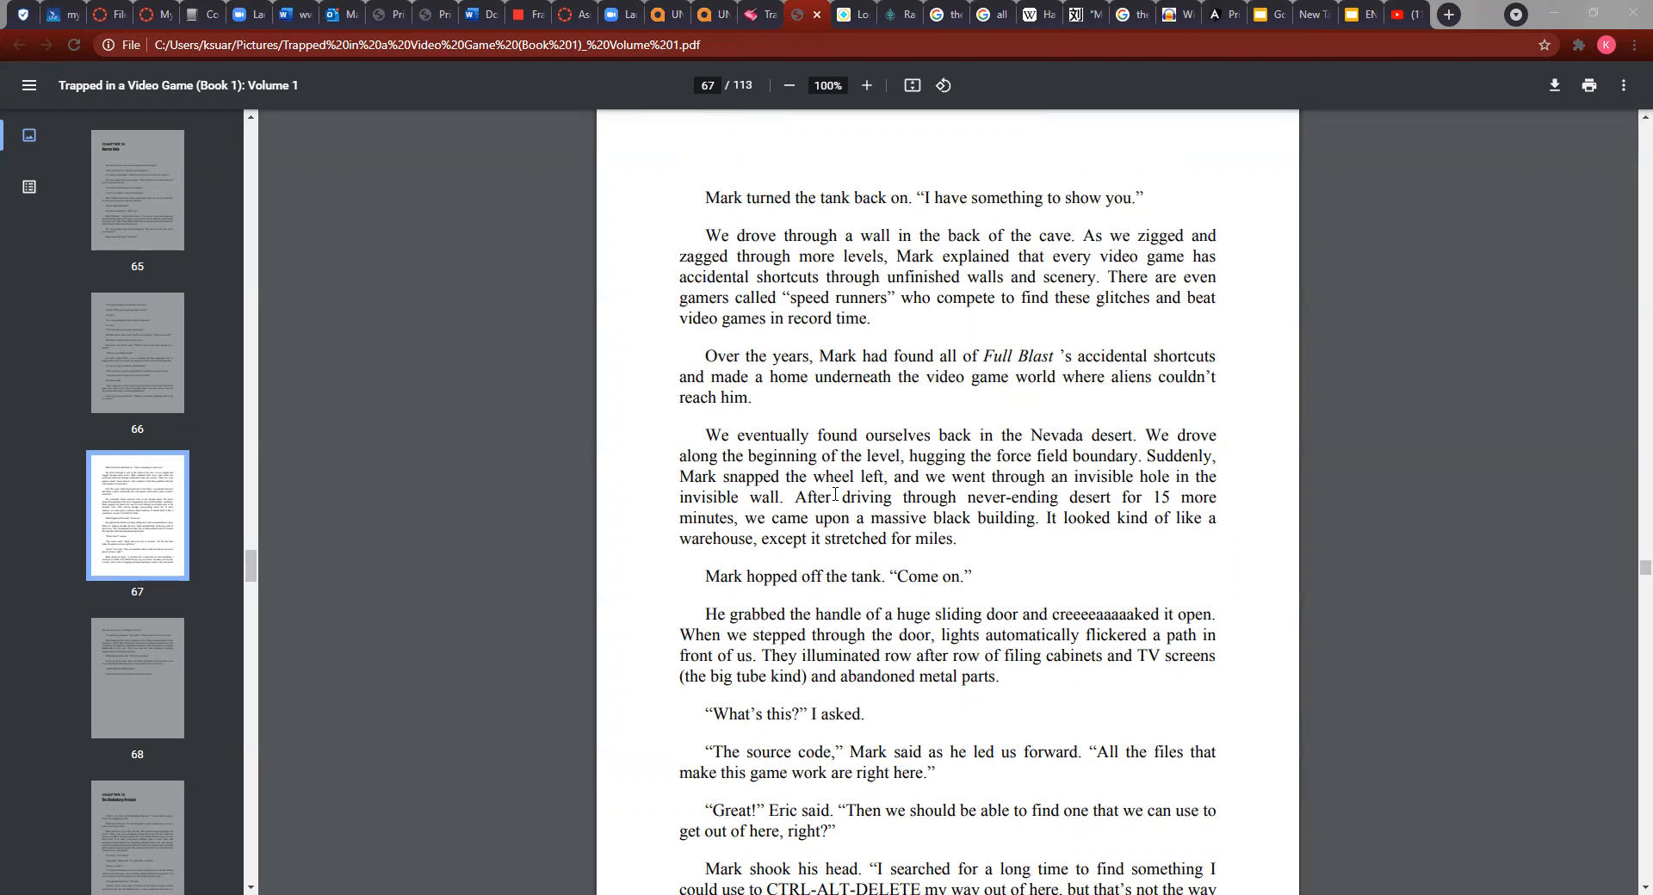
pyautogui.moveTo(1021, 505)
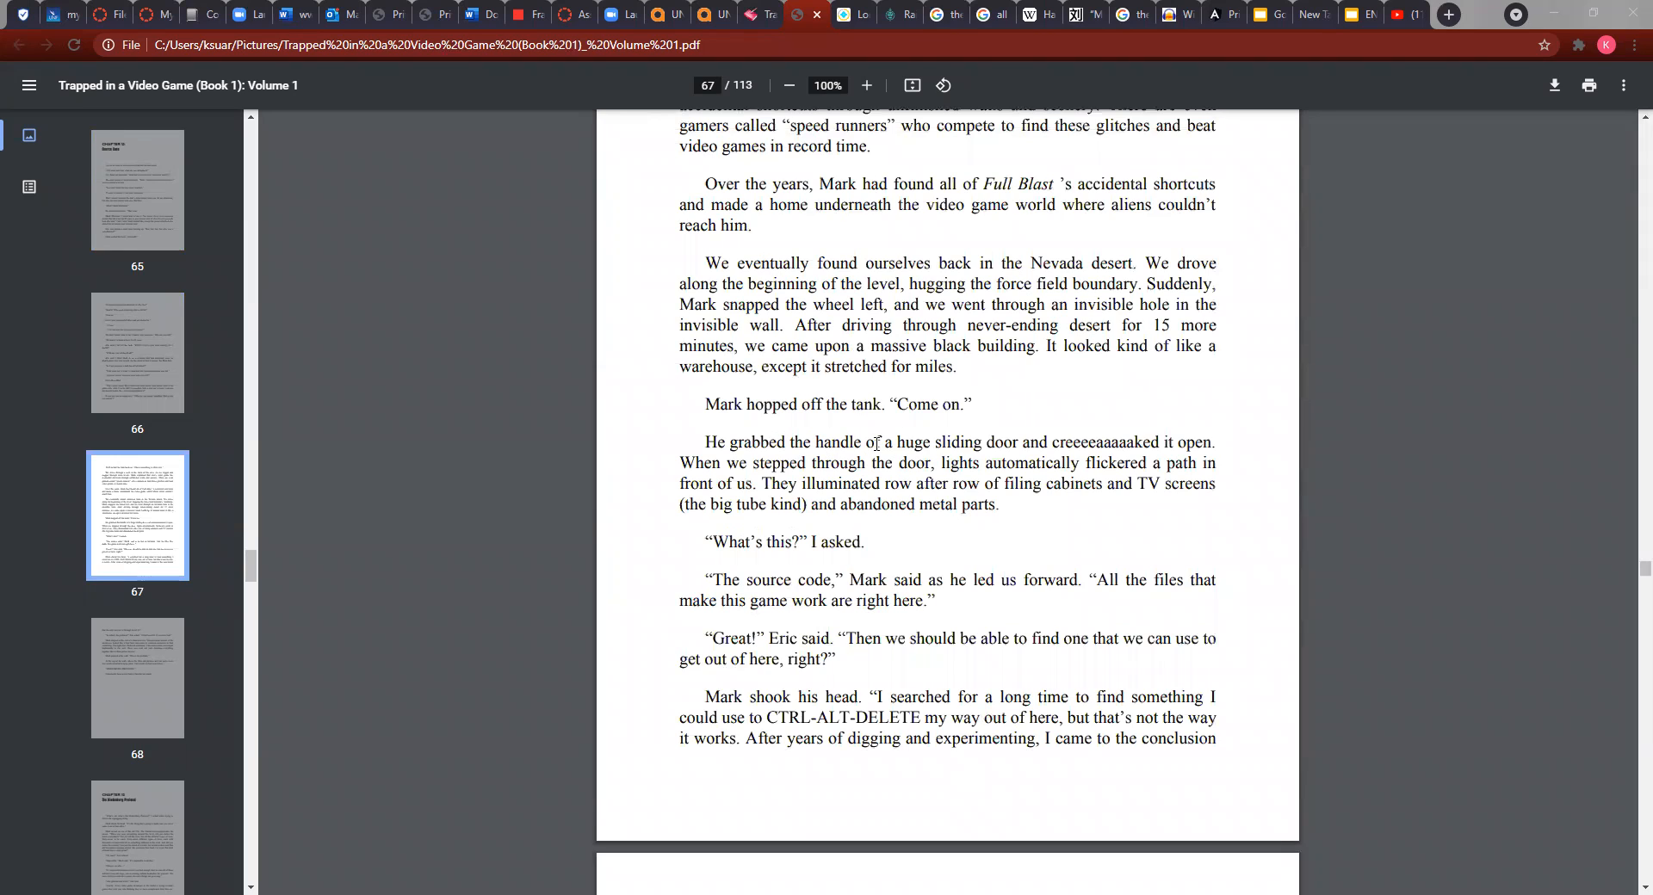
pyautogui.scroll(-3)
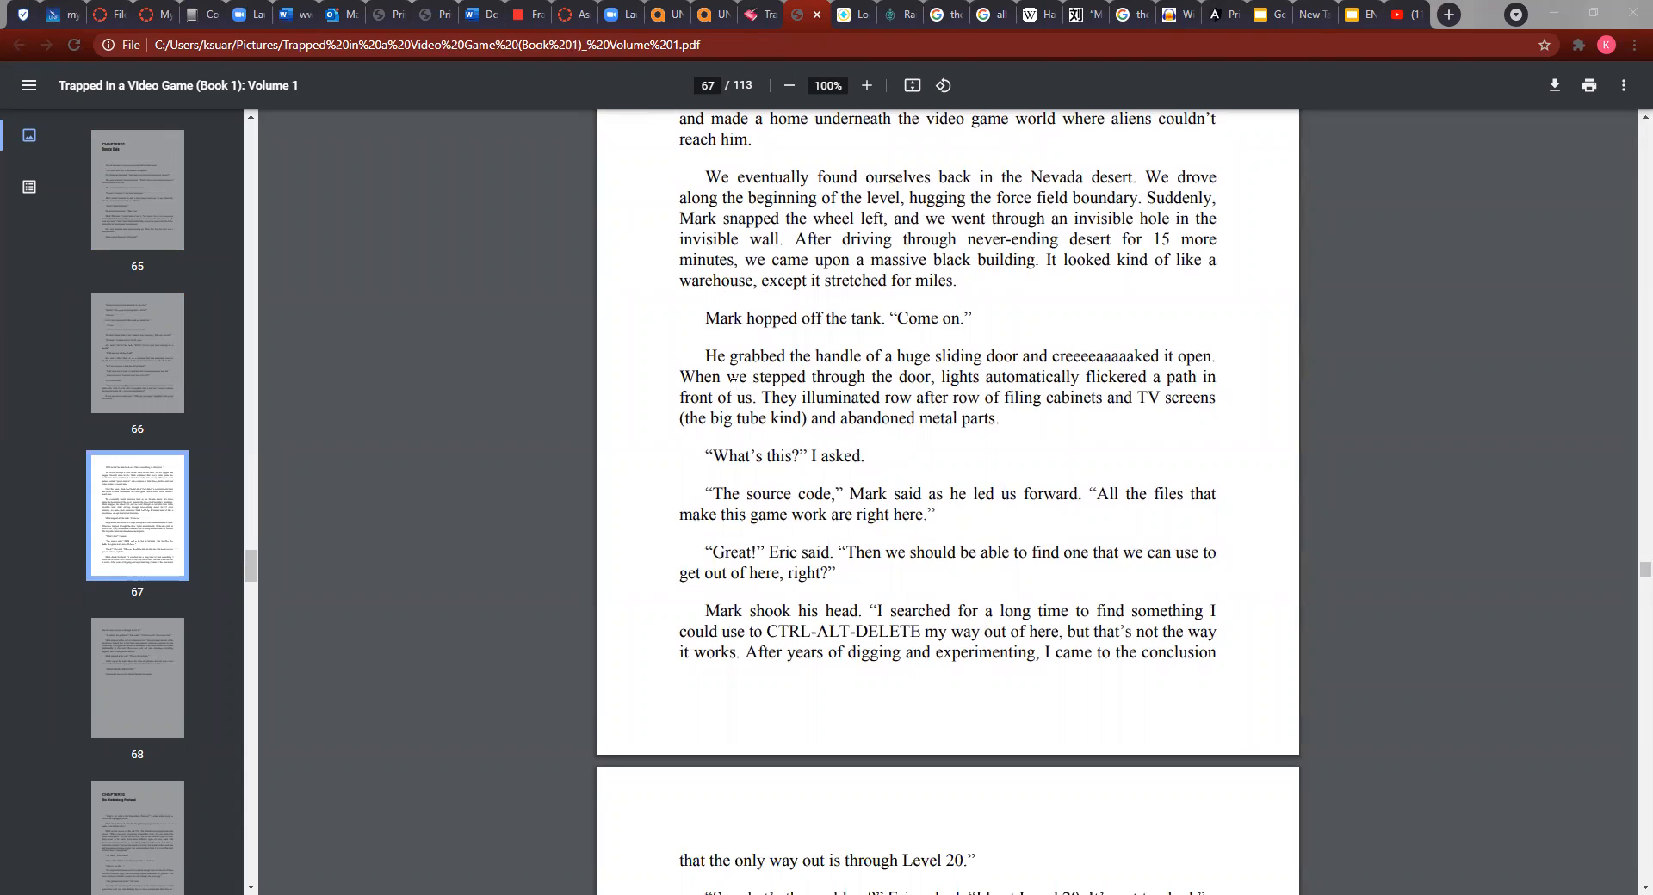
pyautogui.moveTo(904, 384)
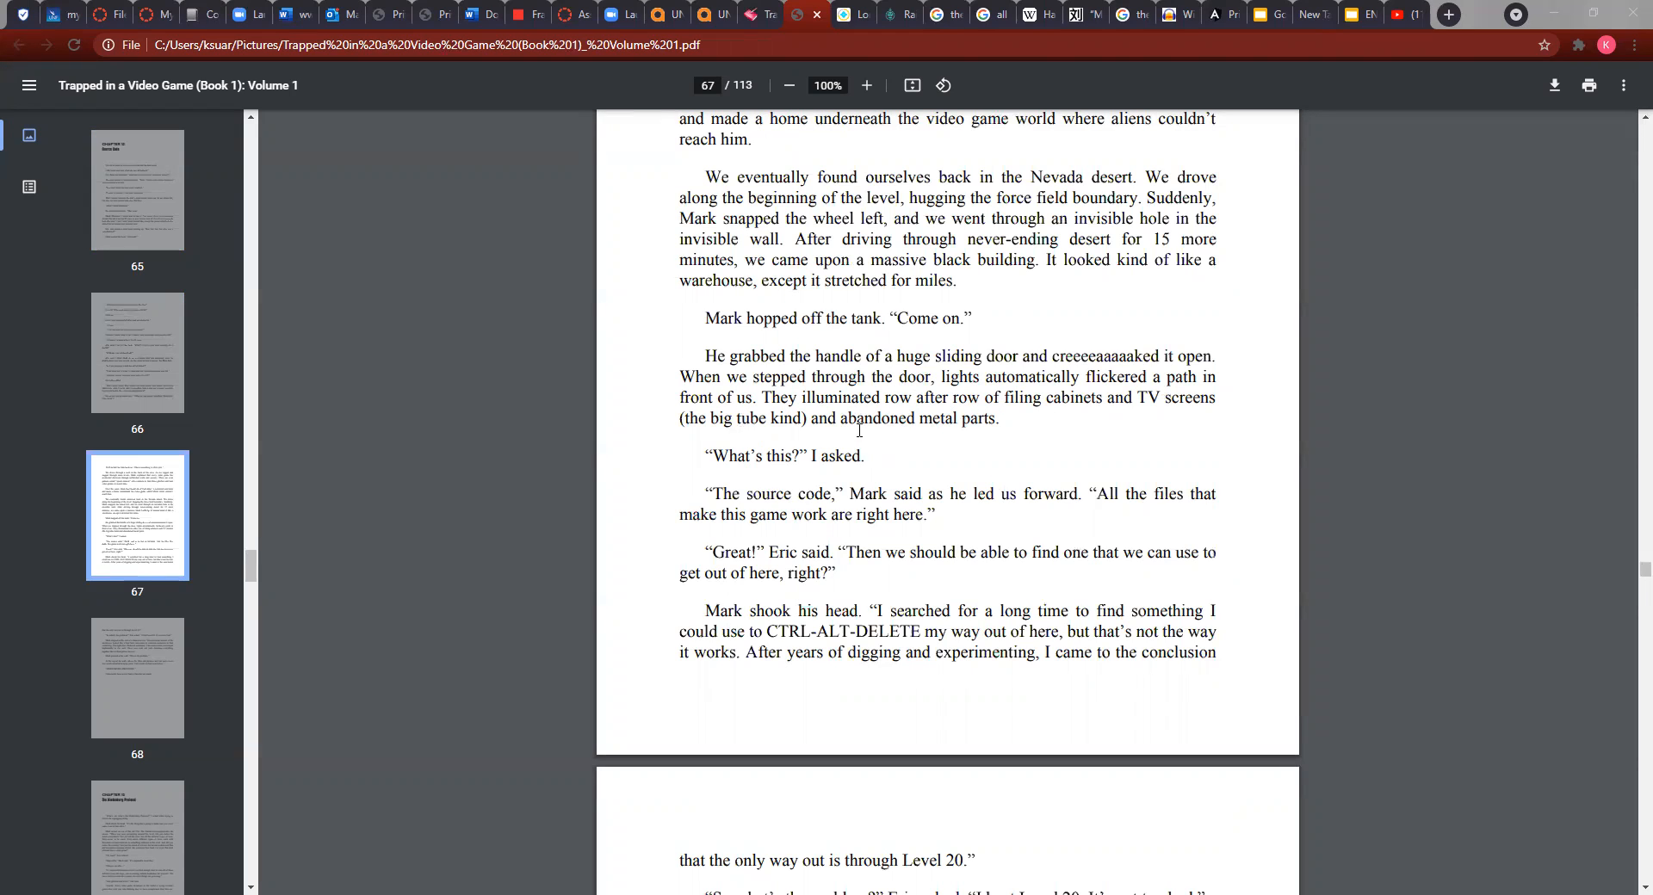
pyautogui.moveTo(1104, 429)
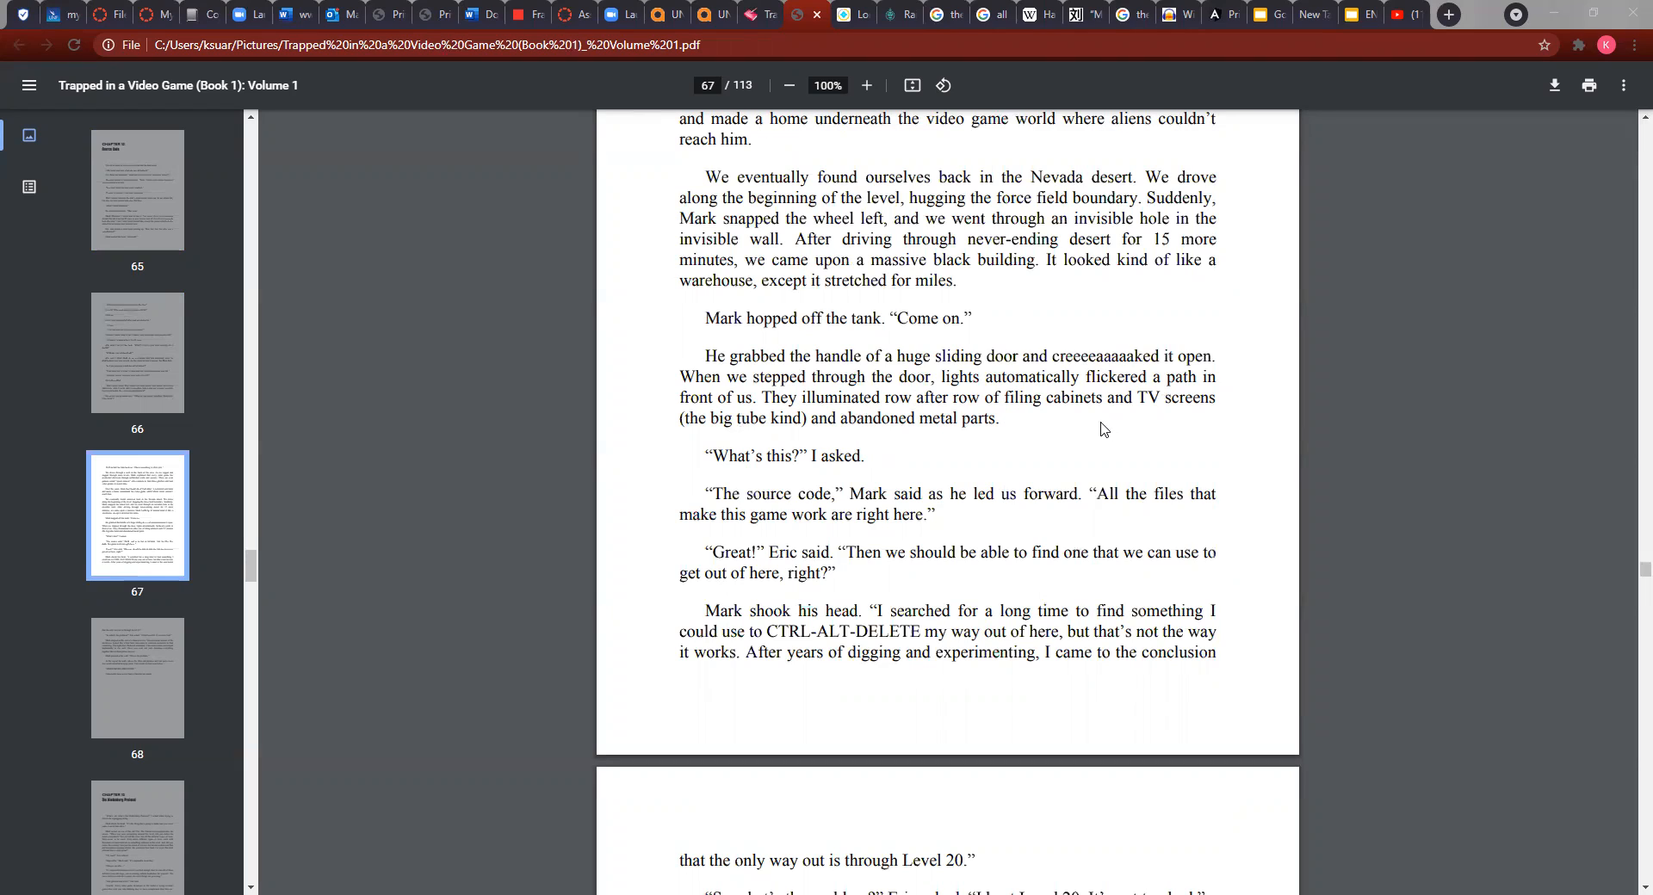
pyautogui.moveTo(893, 462)
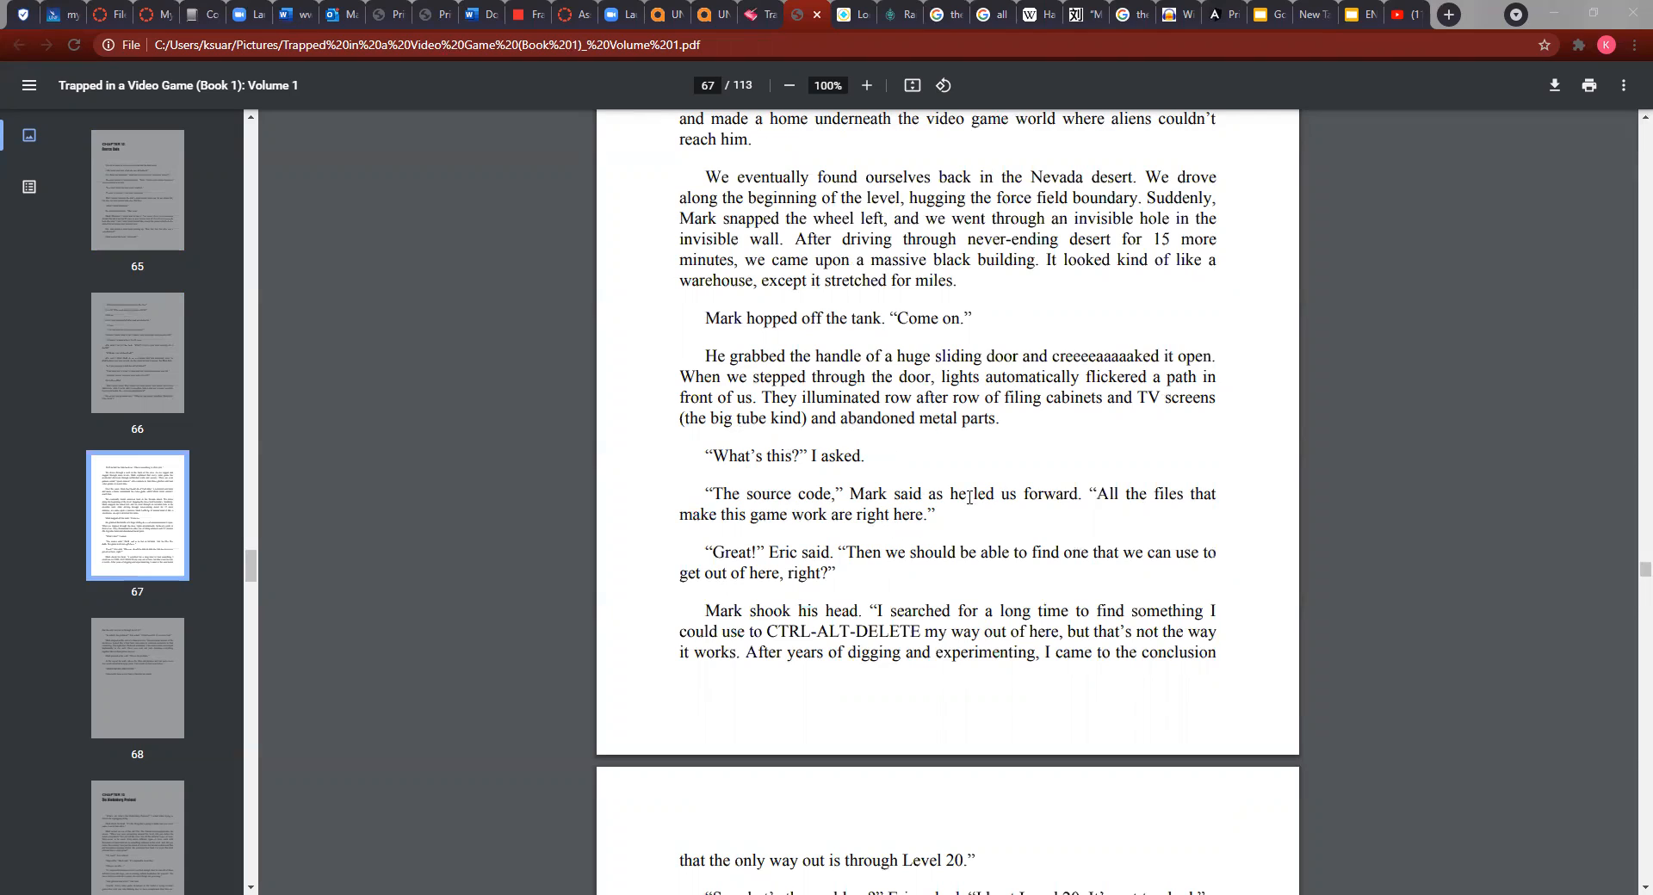
pyautogui.moveTo(1107, 504)
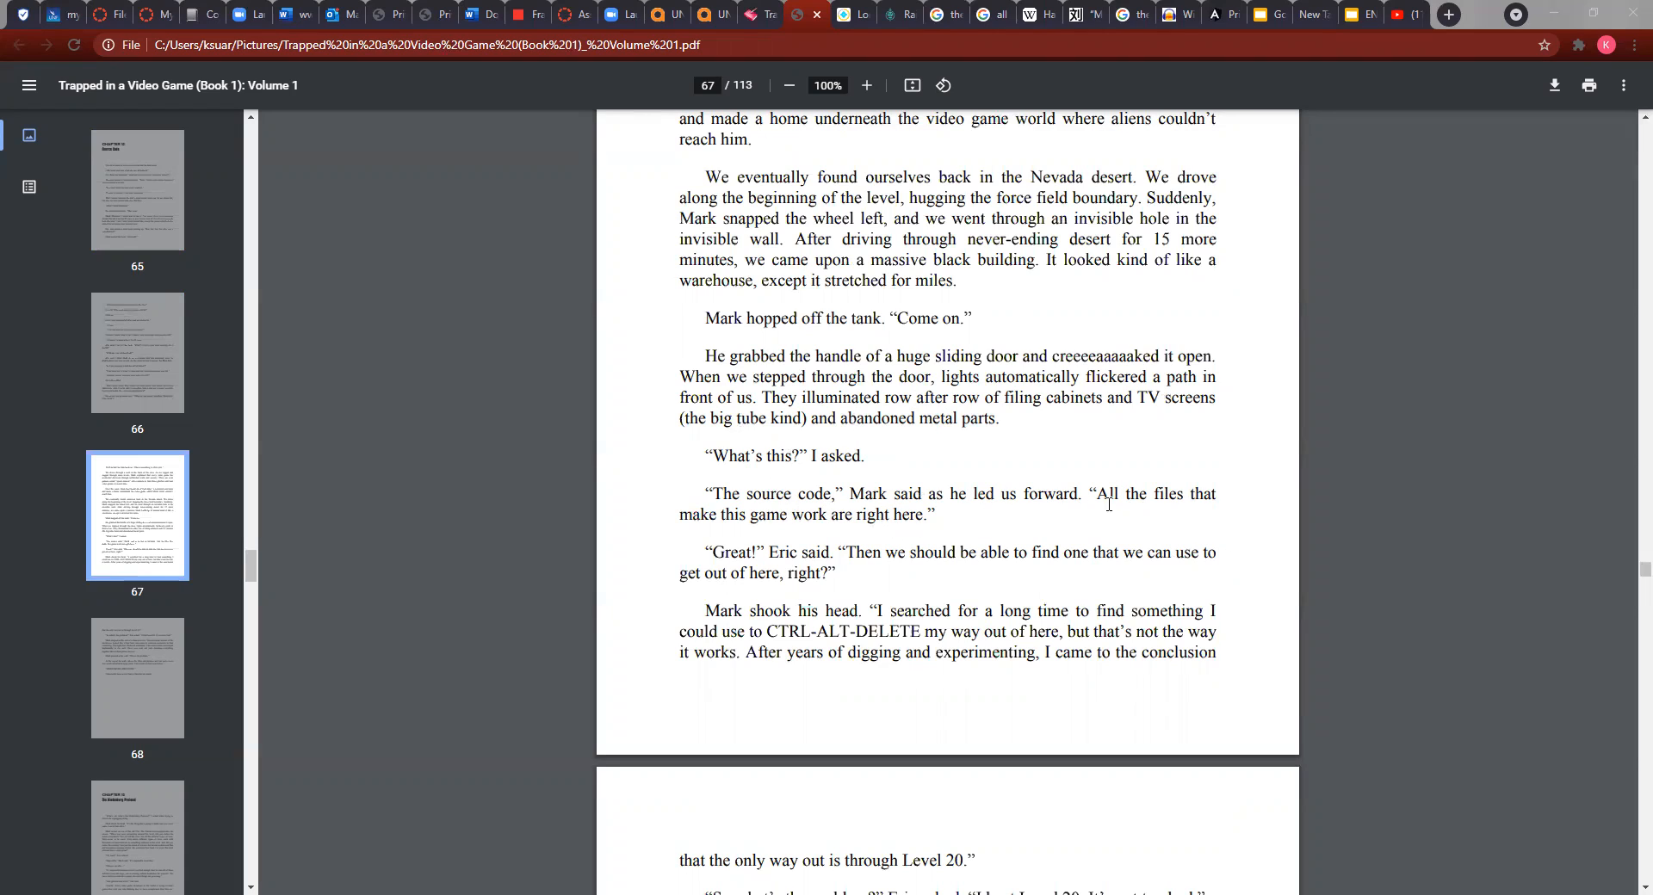
pyautogui.moveTo(772, 533)
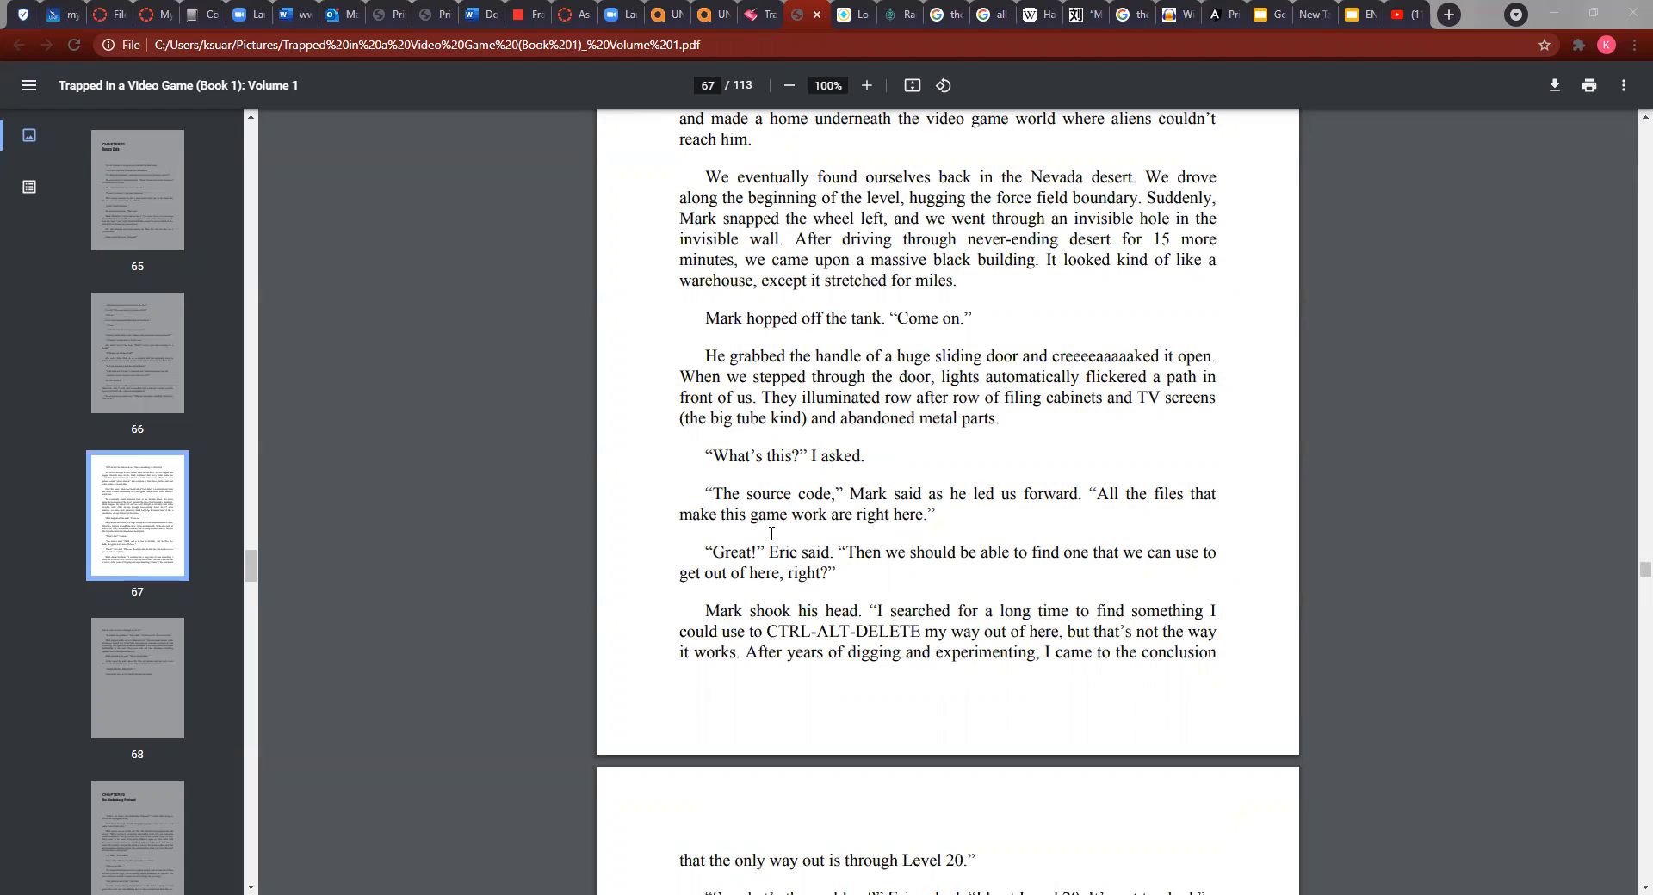
pyautogui.scroll(-3)
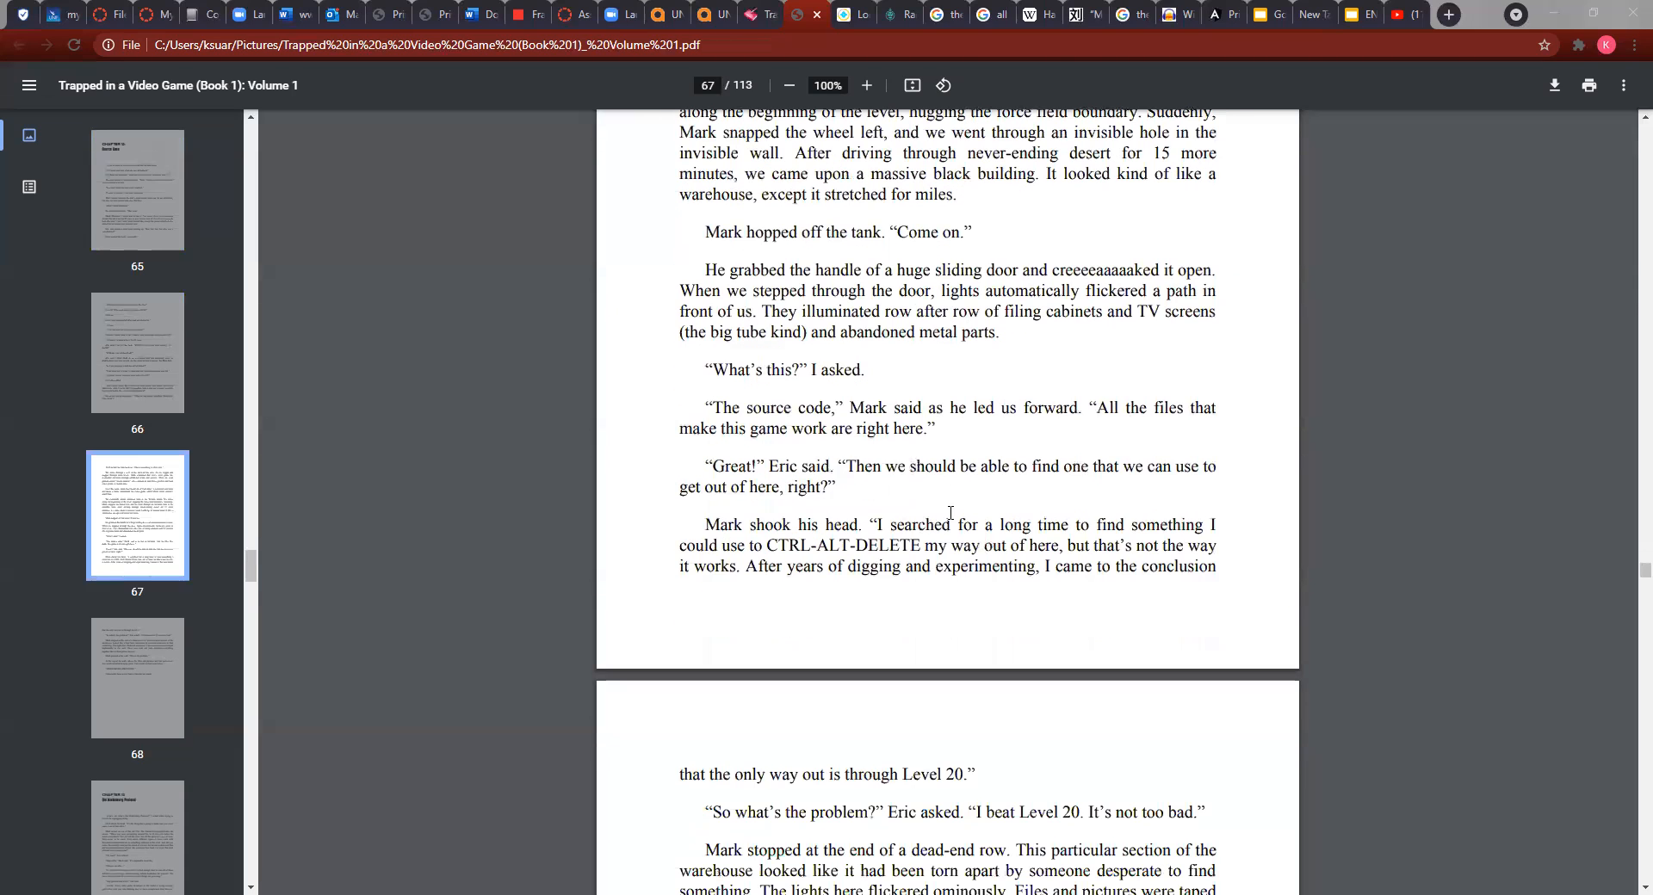
pyautogui.moveTo(872, 475)
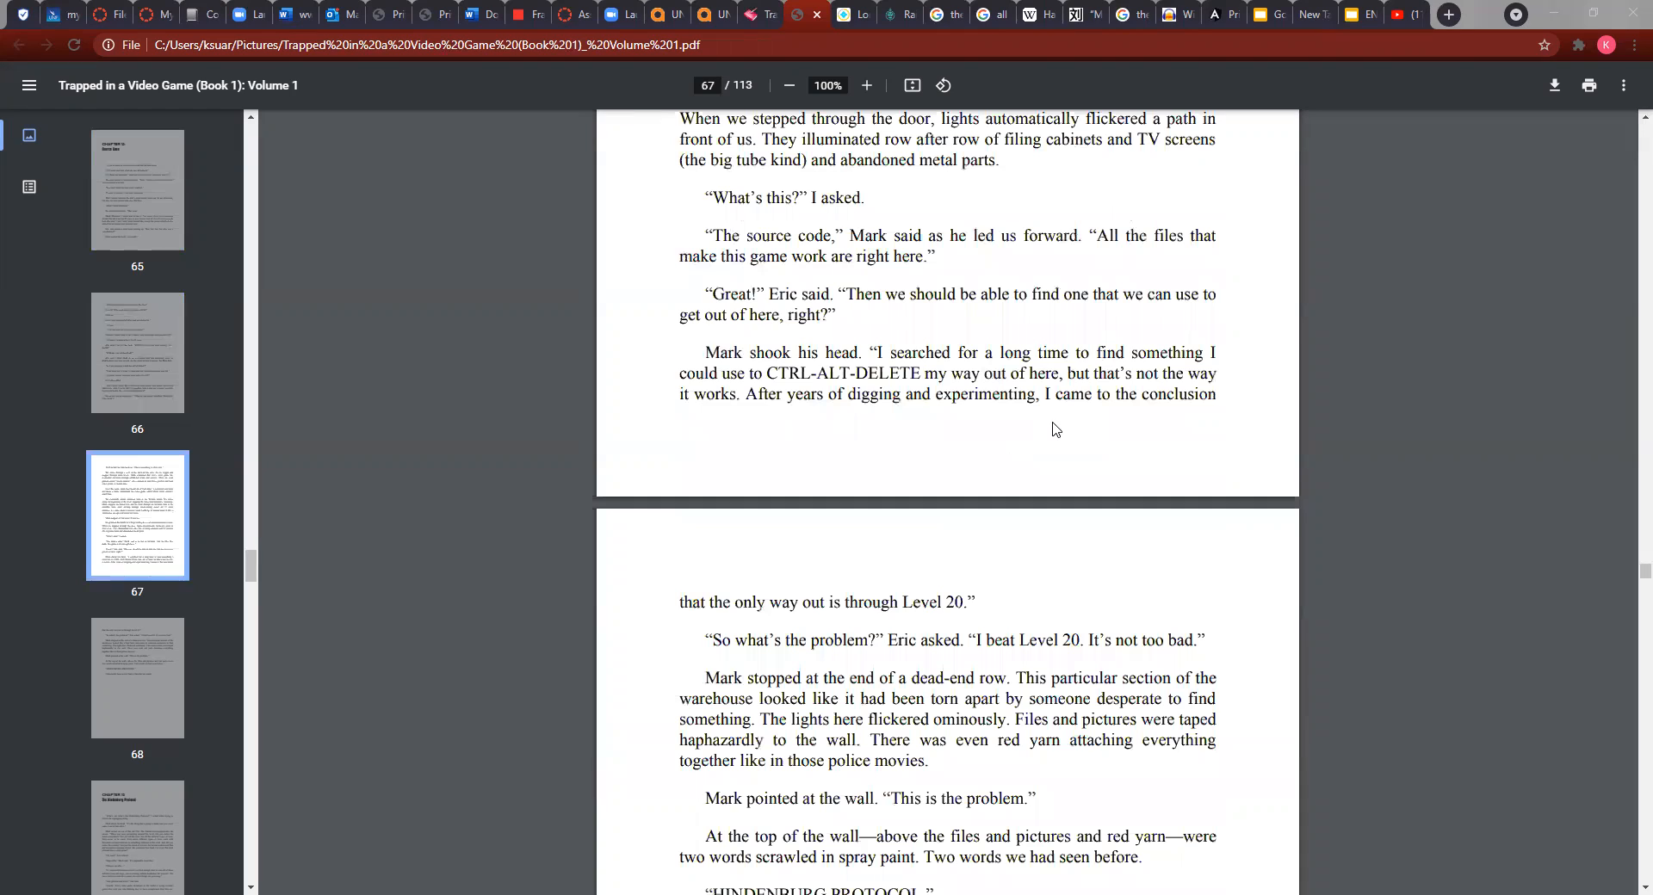
pyautogui.moveTo(863, 427)
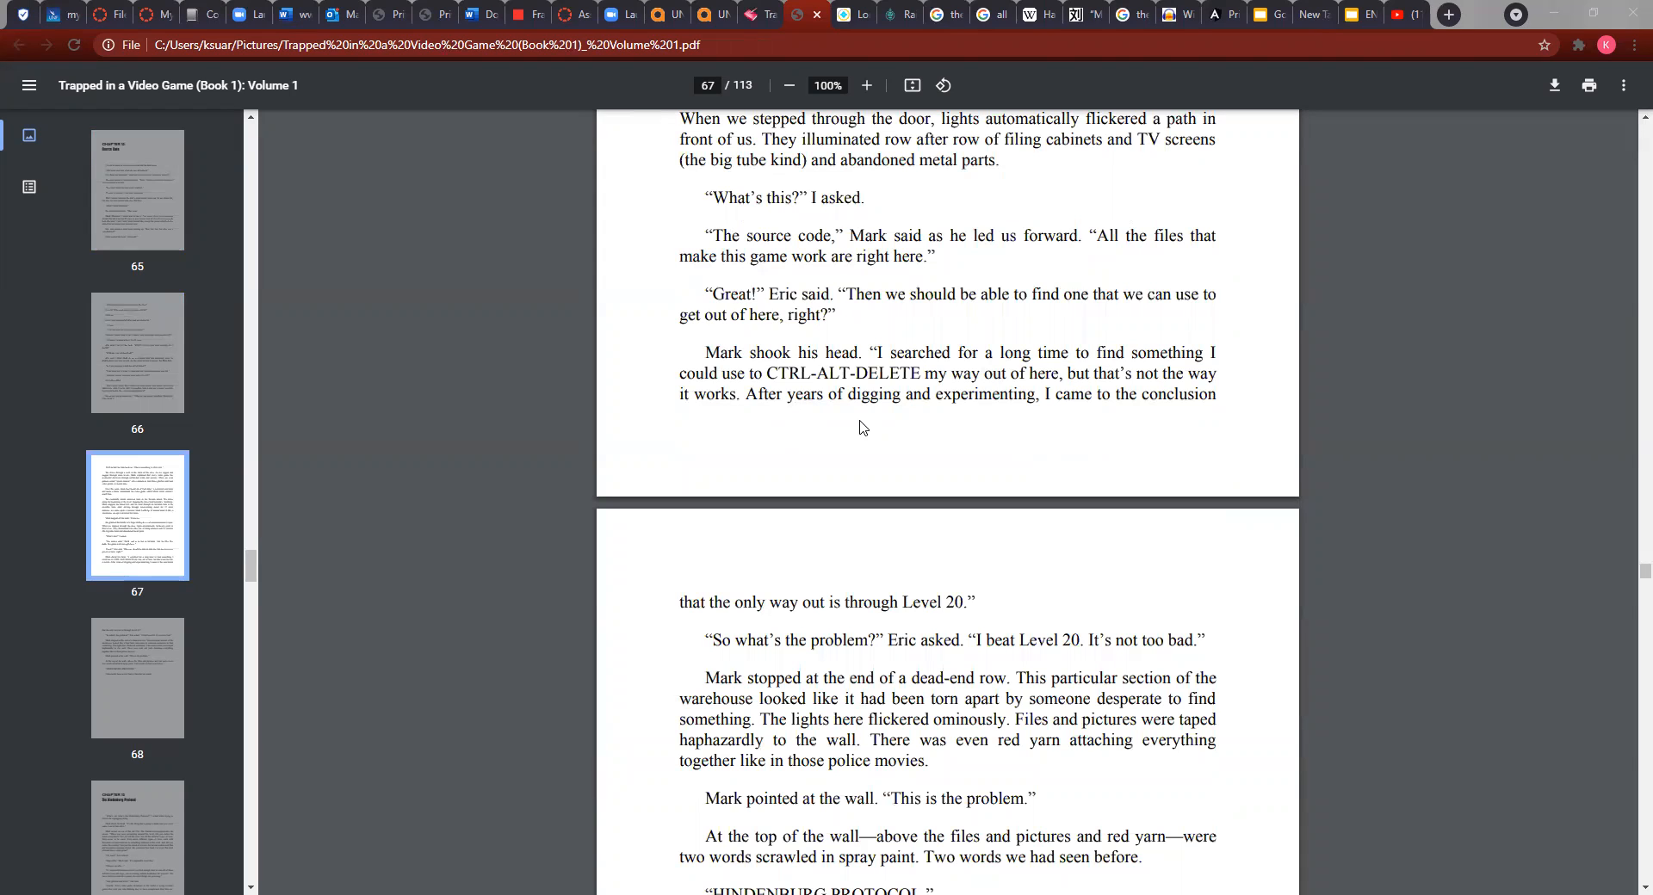
pyautogui.moveTo(852, 436)
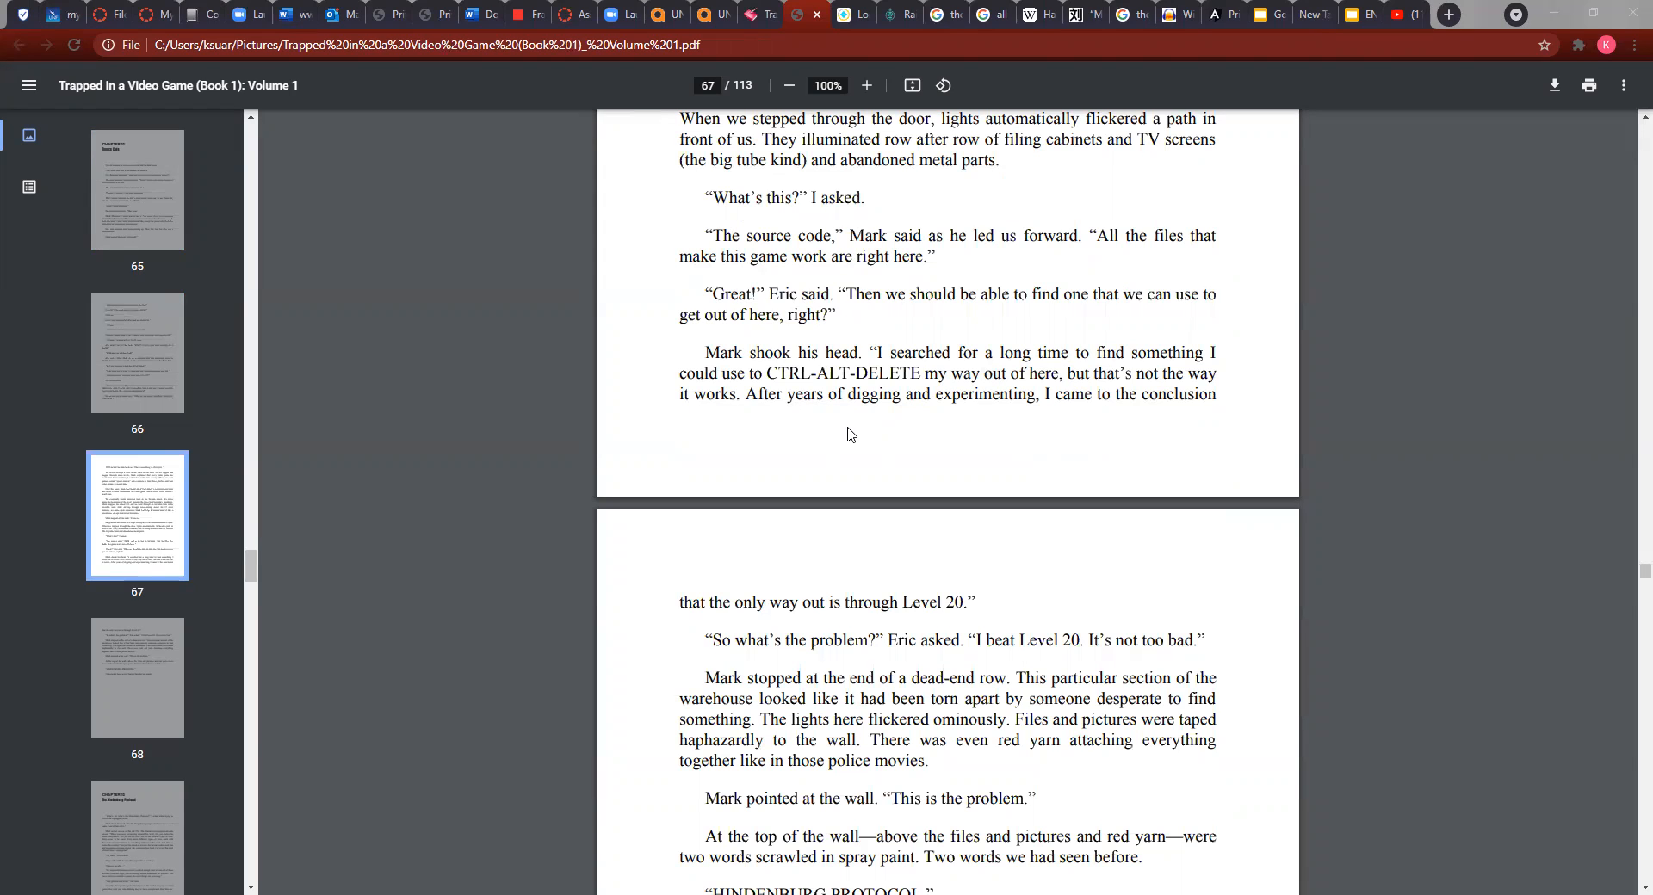
pyautogui.moveTo(833, 591)
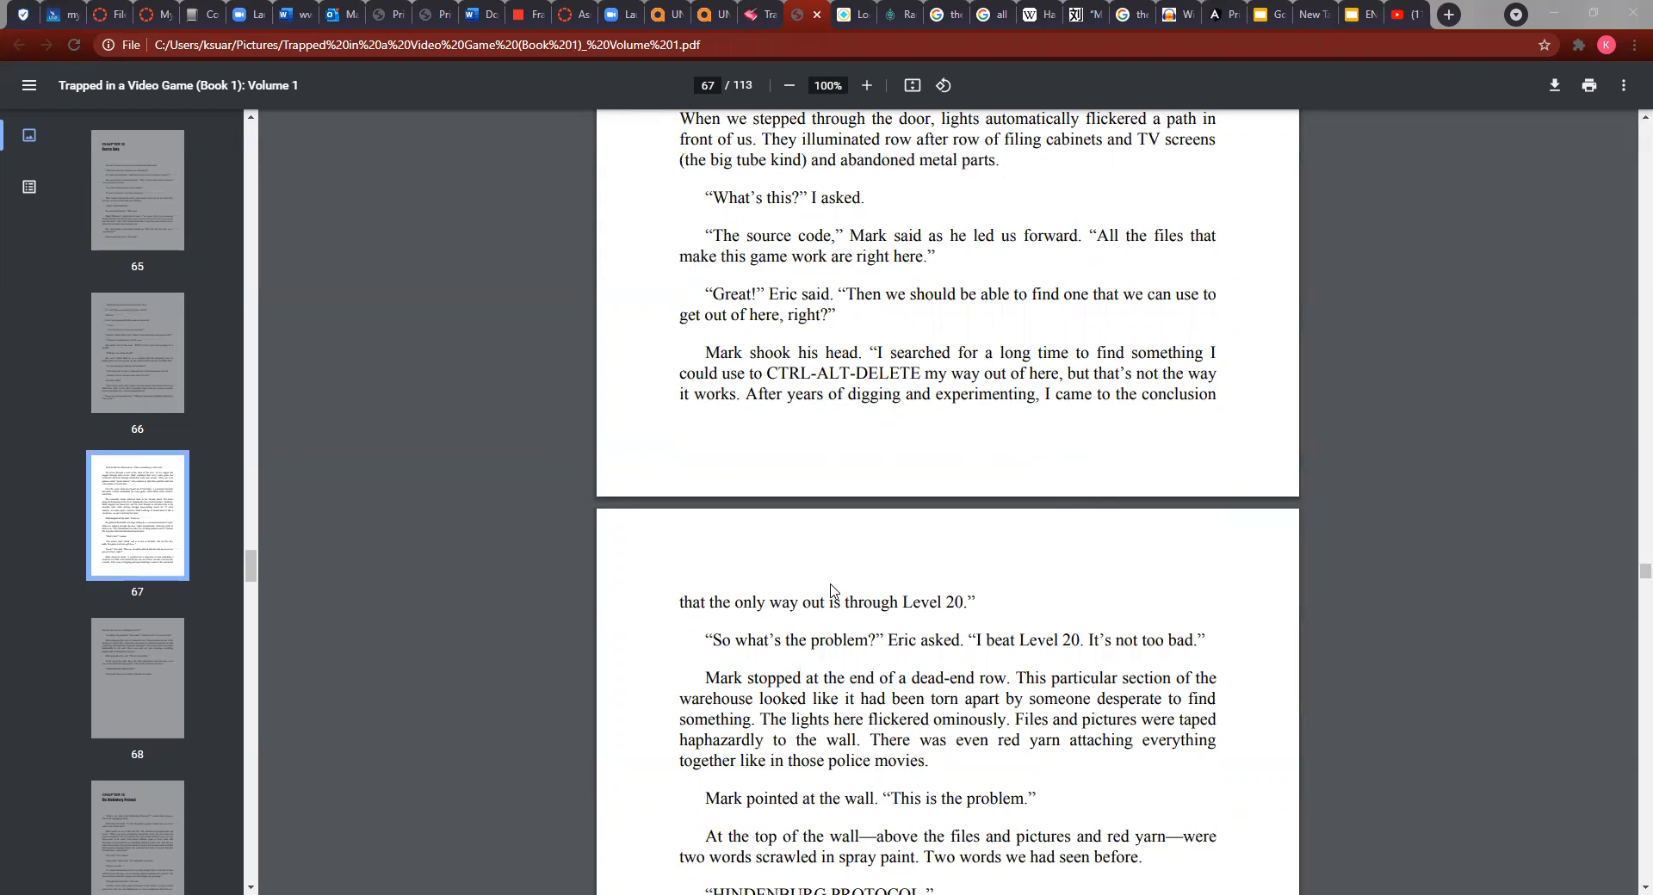
pyautogui.moveTo(926, 560)
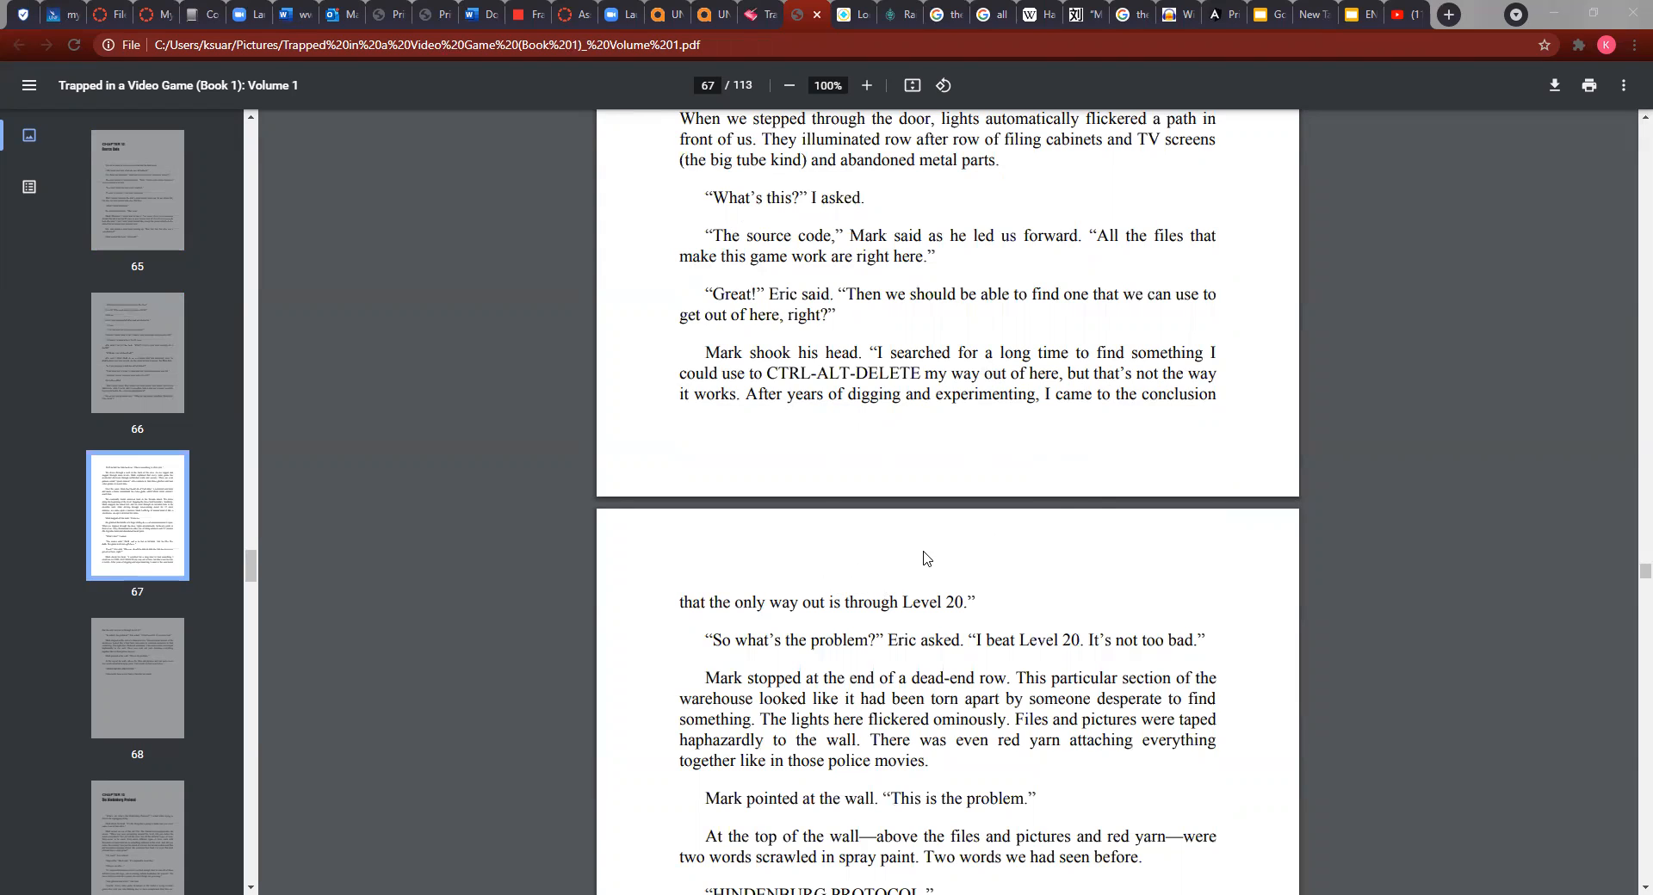
pyautogui.scroll(-3)
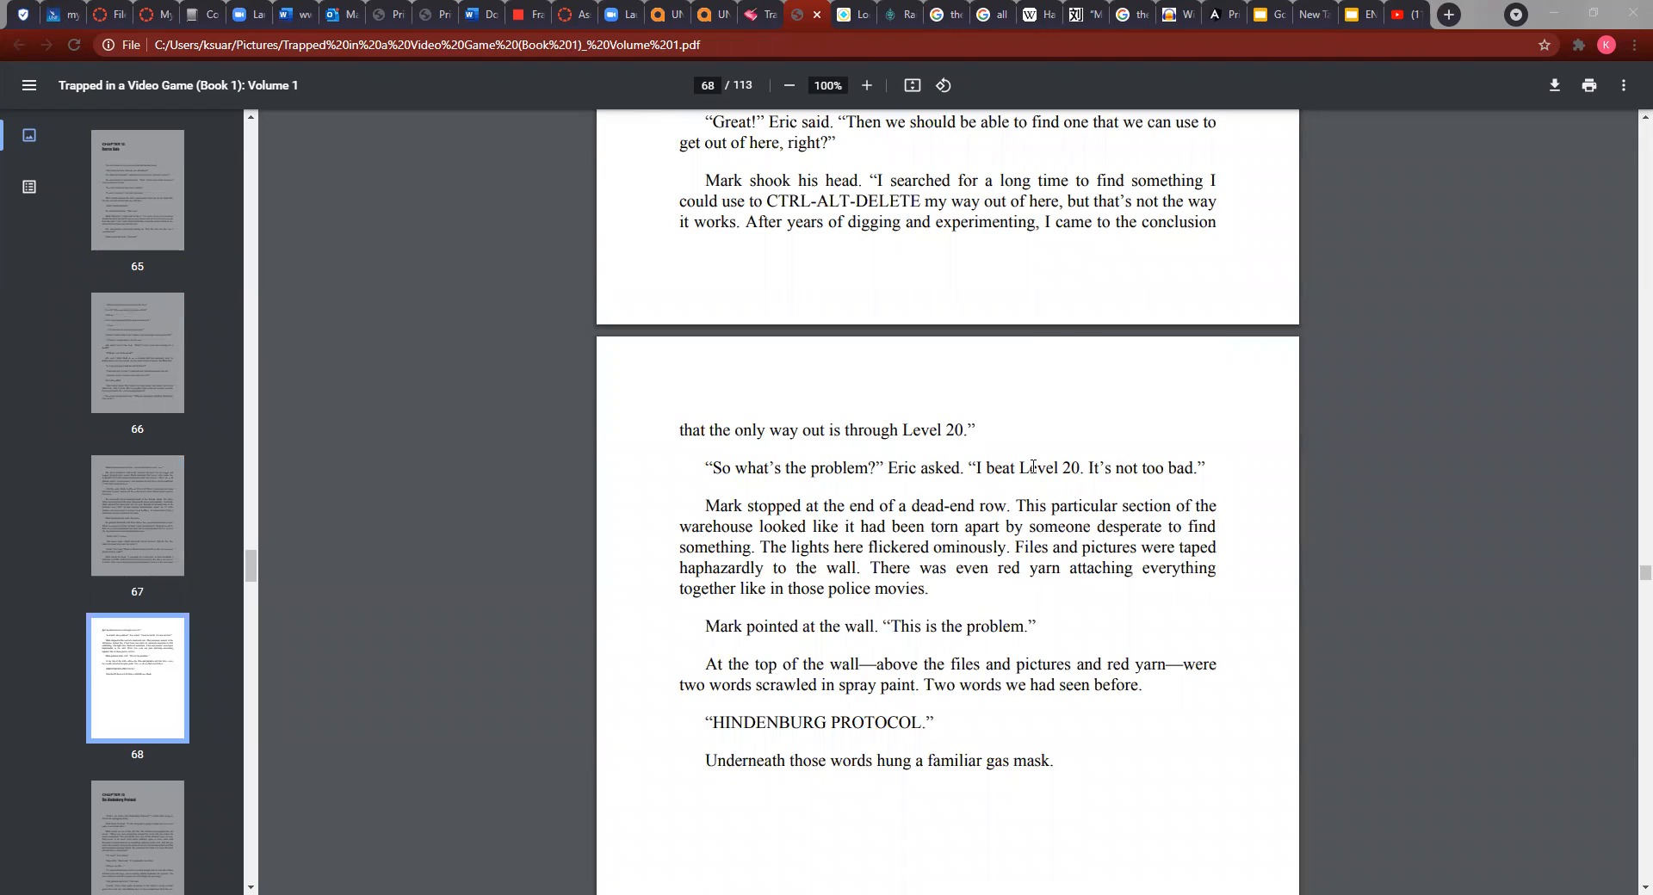
pyautogui.moveTo(1077, 475)
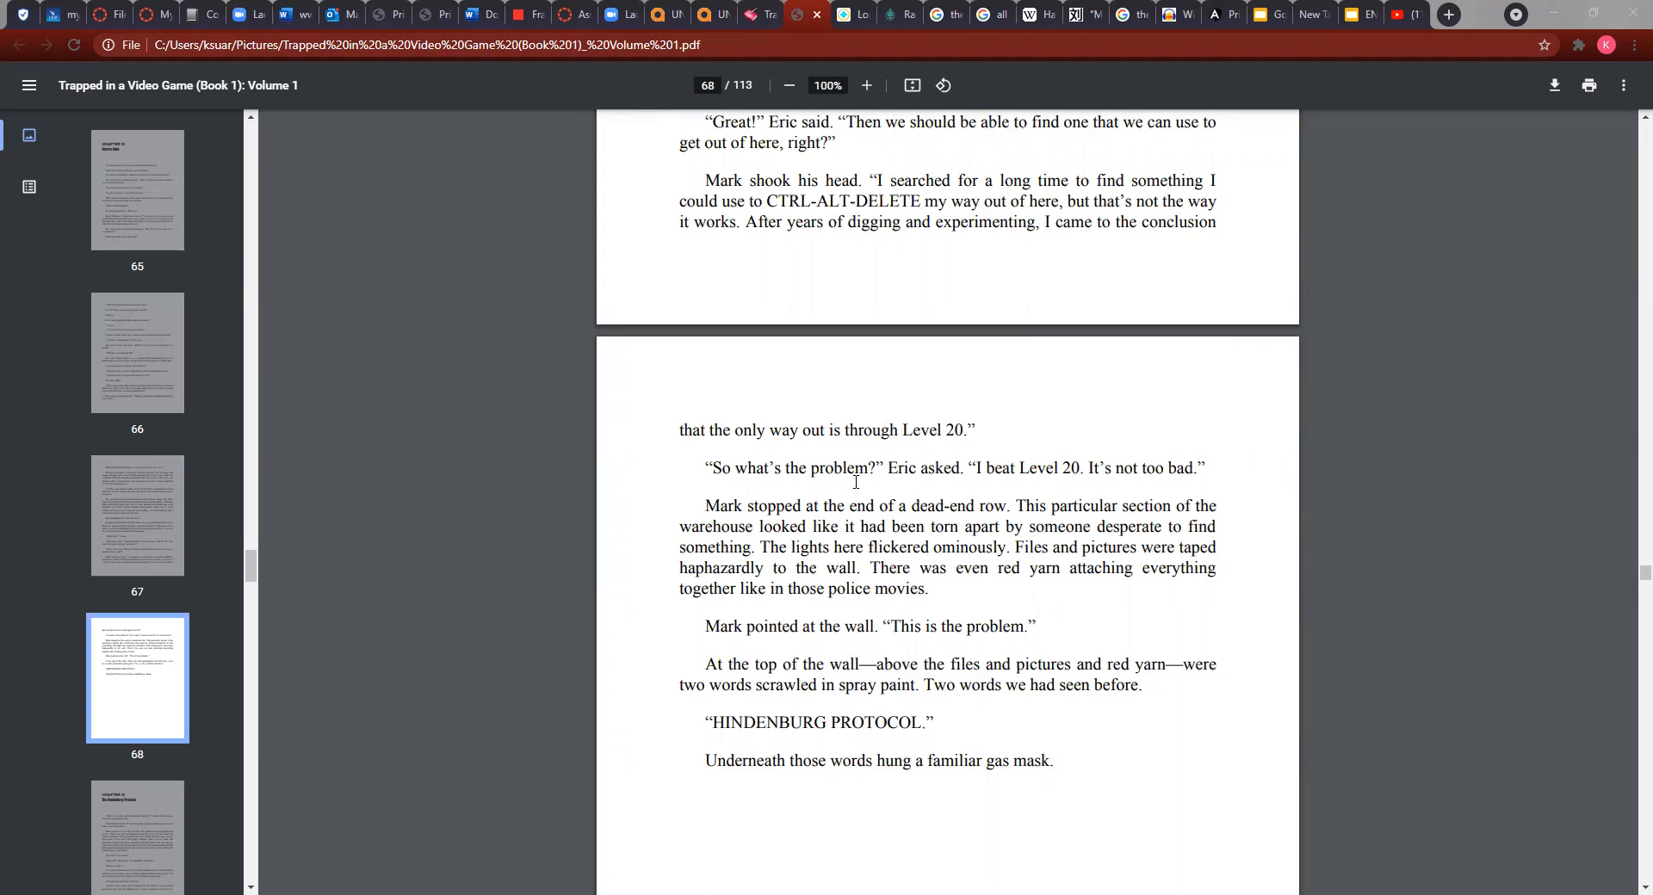
pyautogui.scroll(-3)
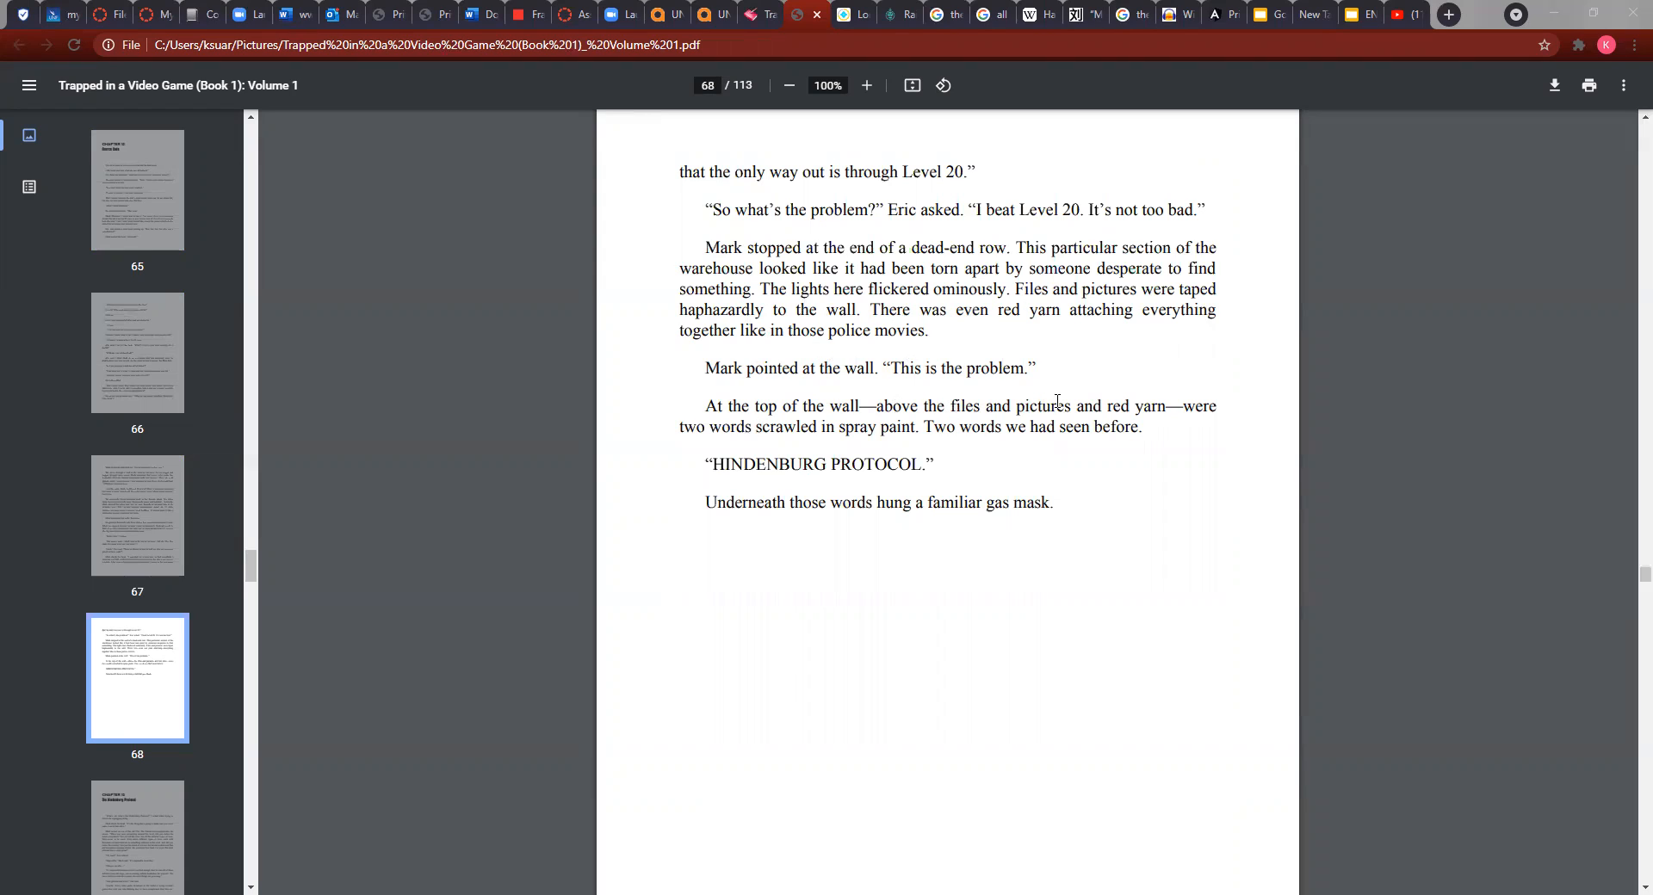
pyautogui.moveTo(768, 410)
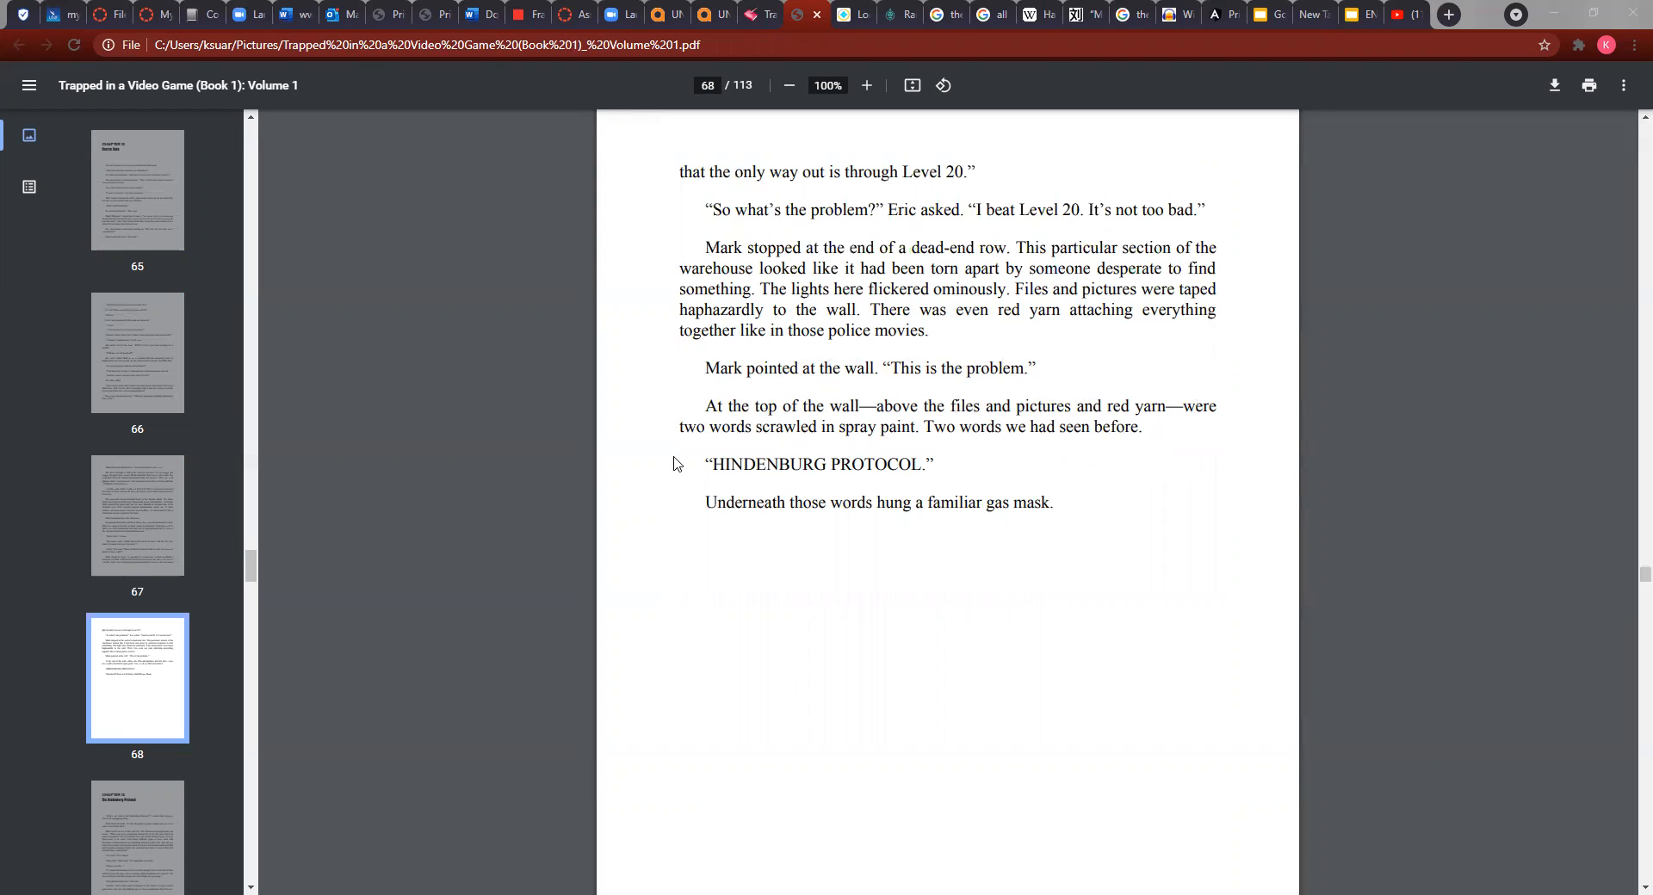
pyautogui.moveTo(1035, 479)
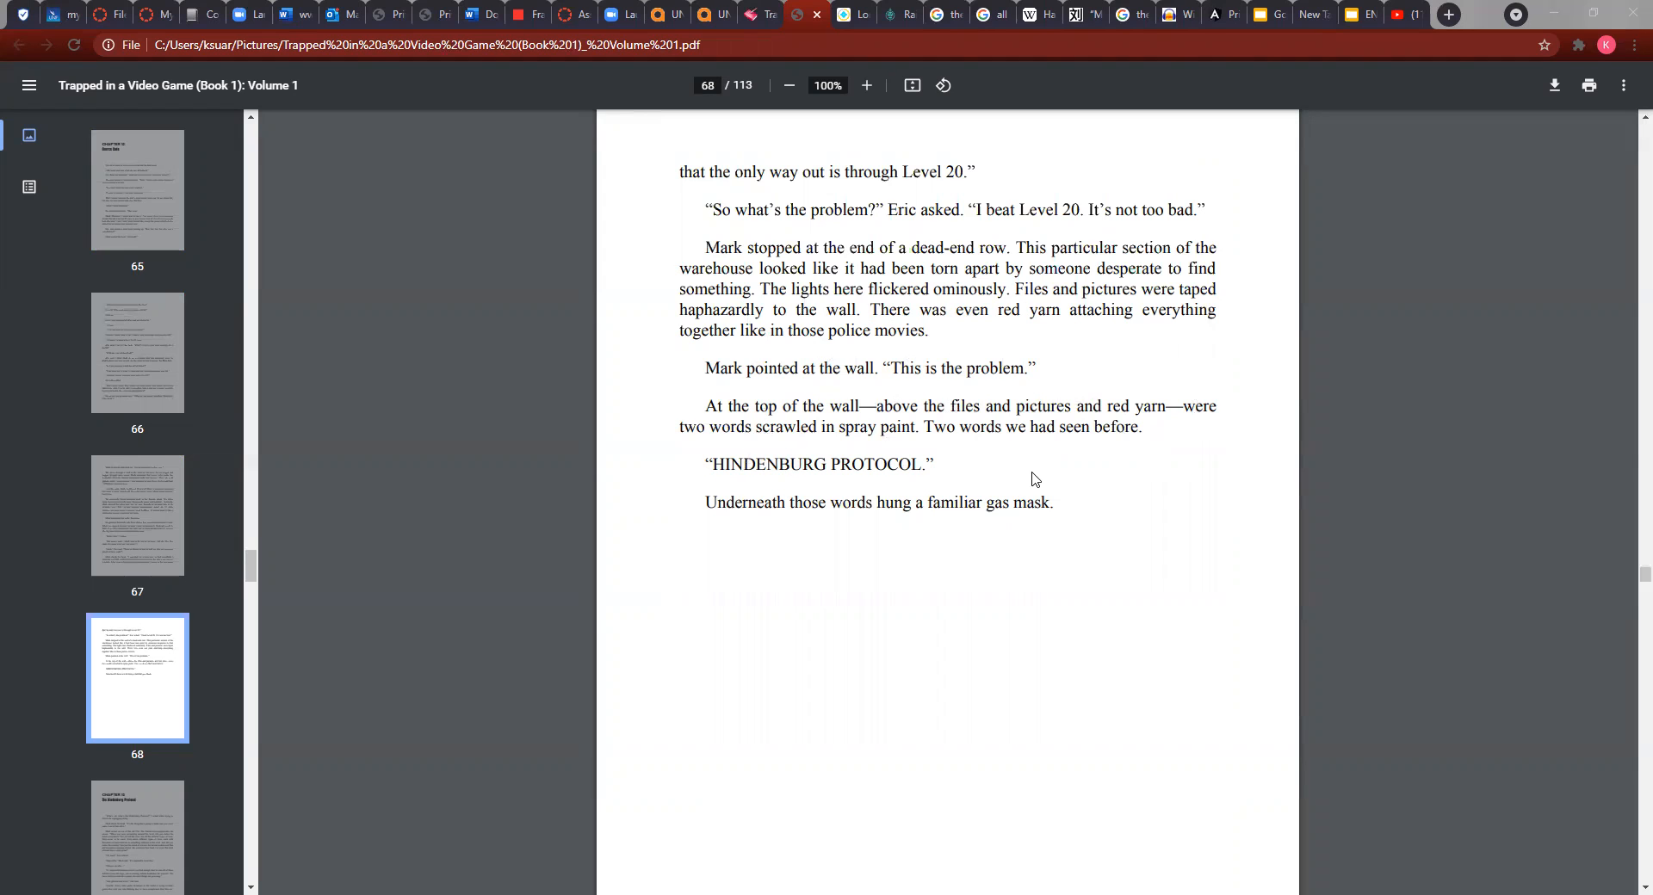
pyautogui.scroll(-3)
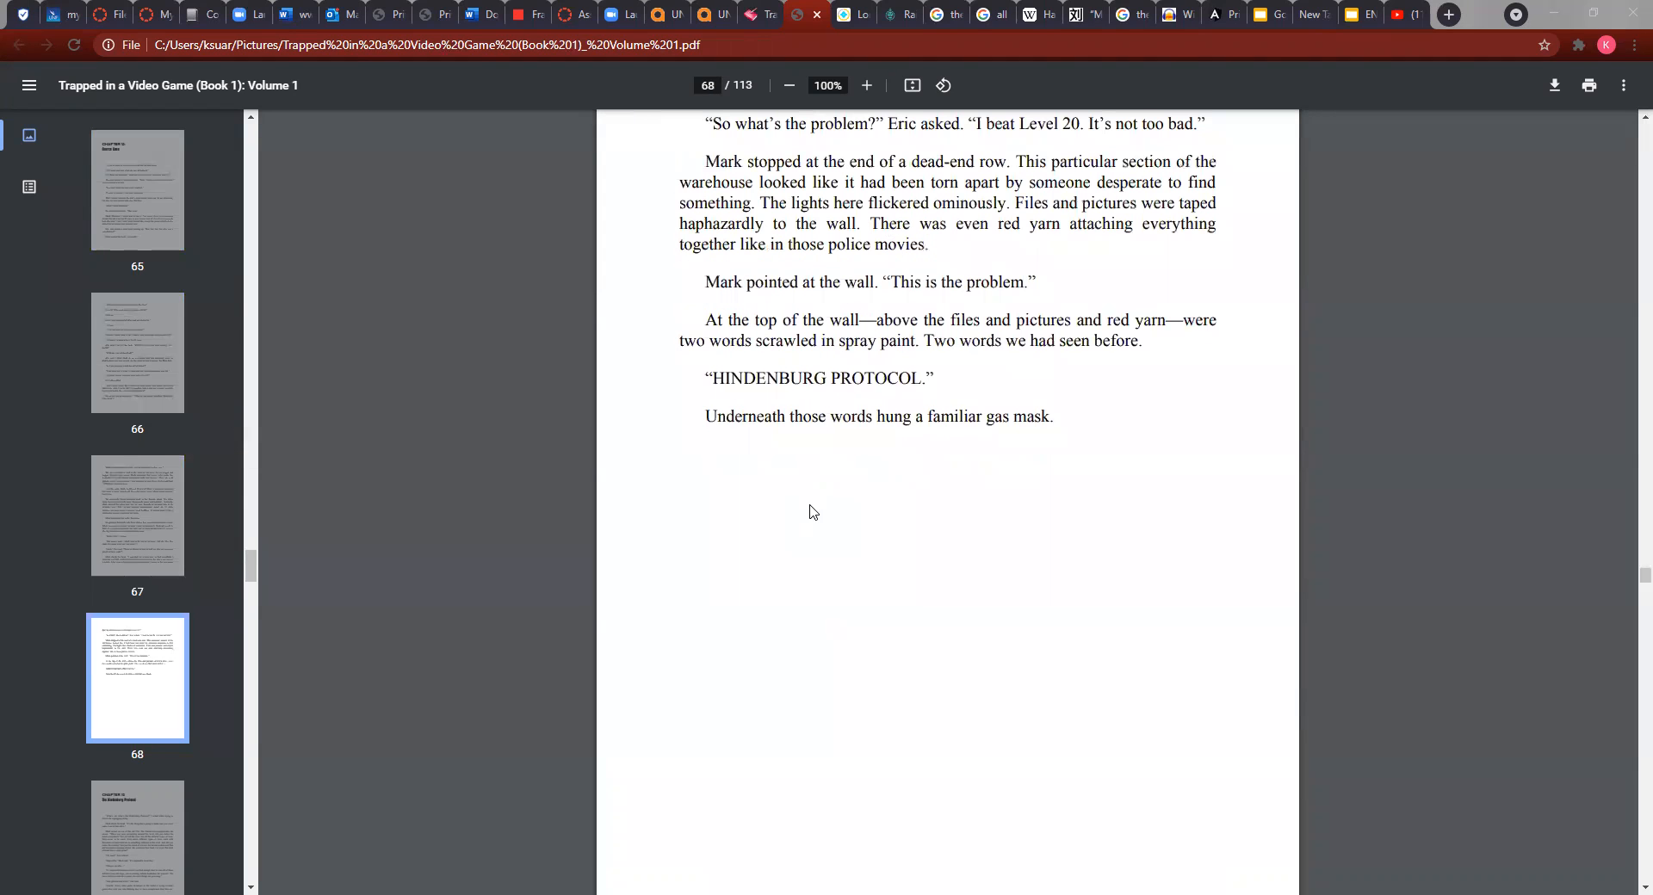
pyautogui.scroll(-3)
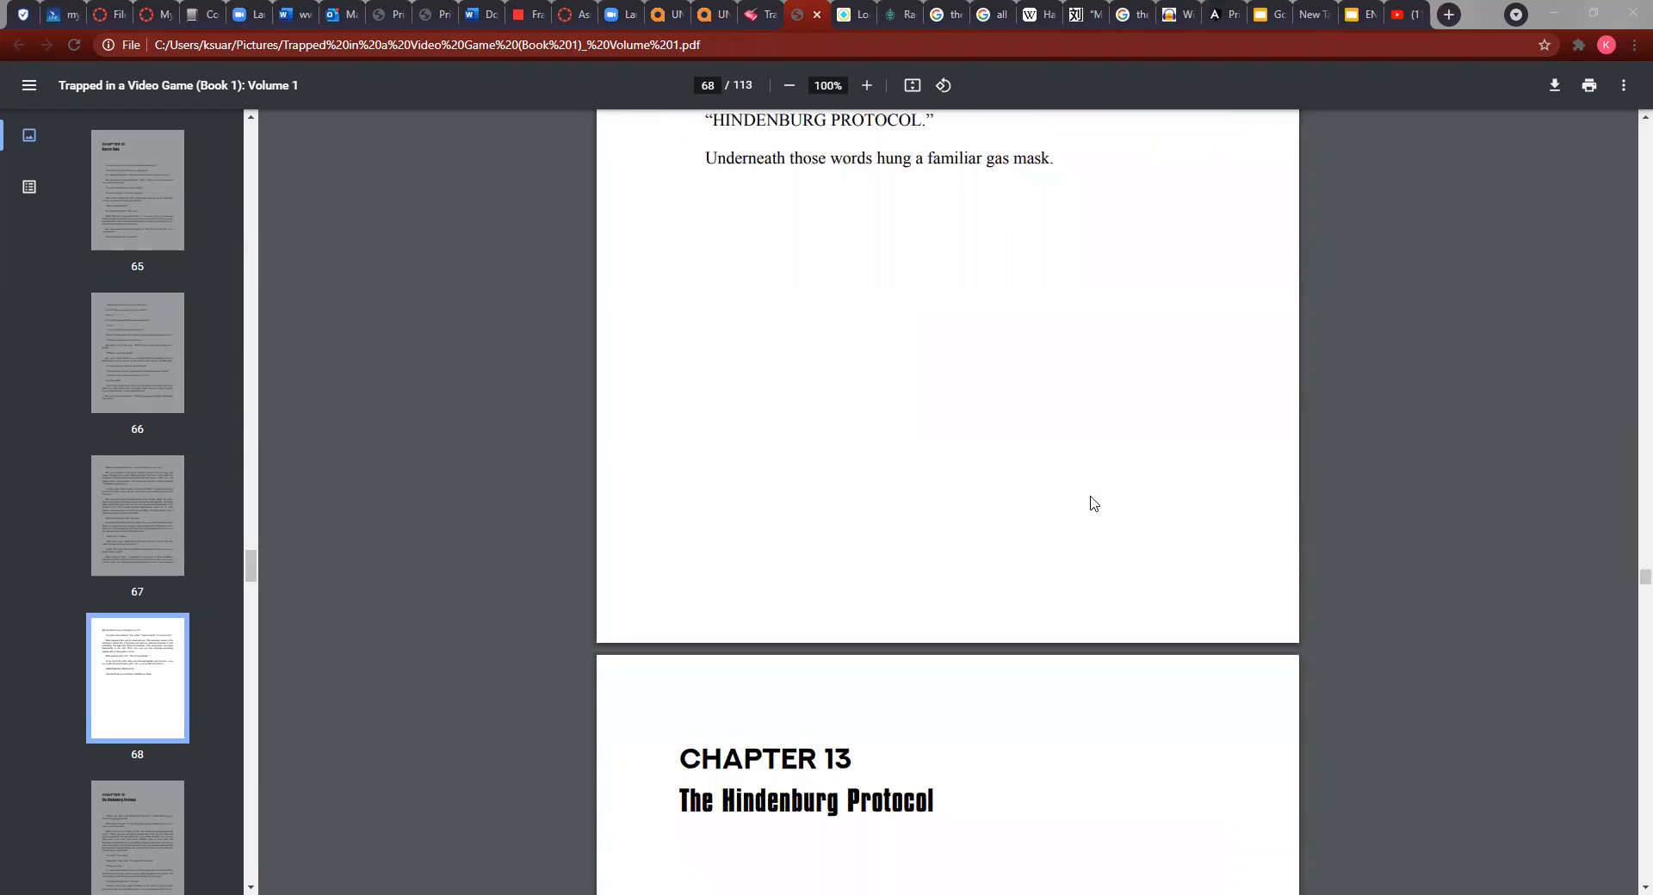